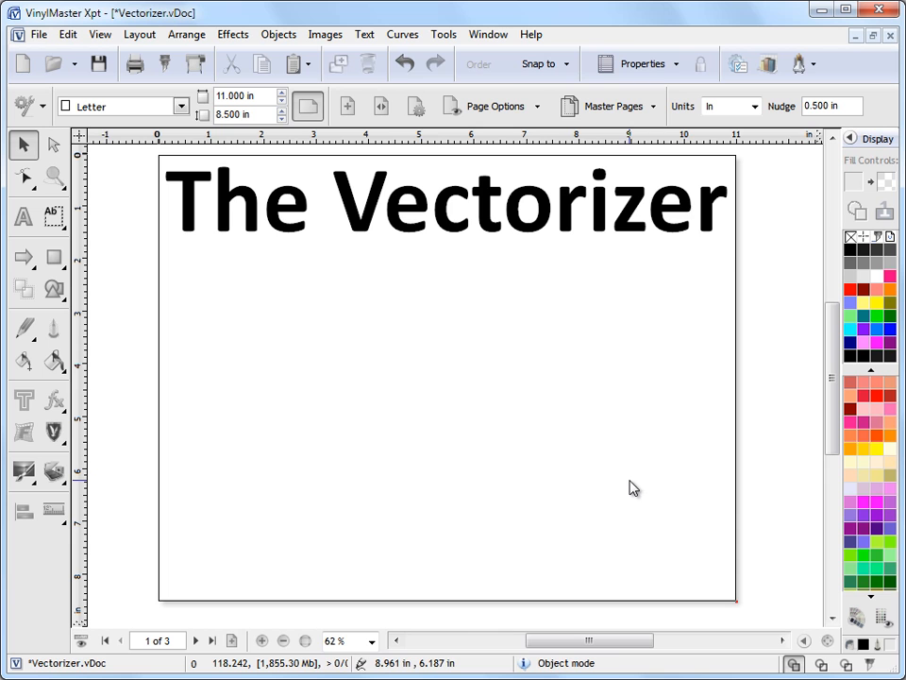
mouse_move(197, 642)
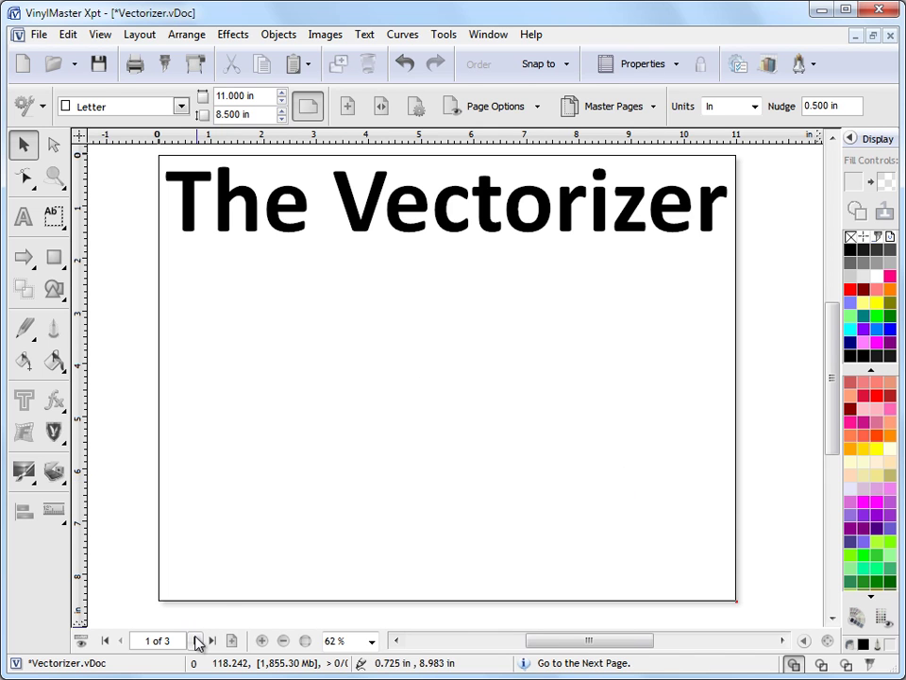
Move to the blank second page of the document
left_click(196, 642)
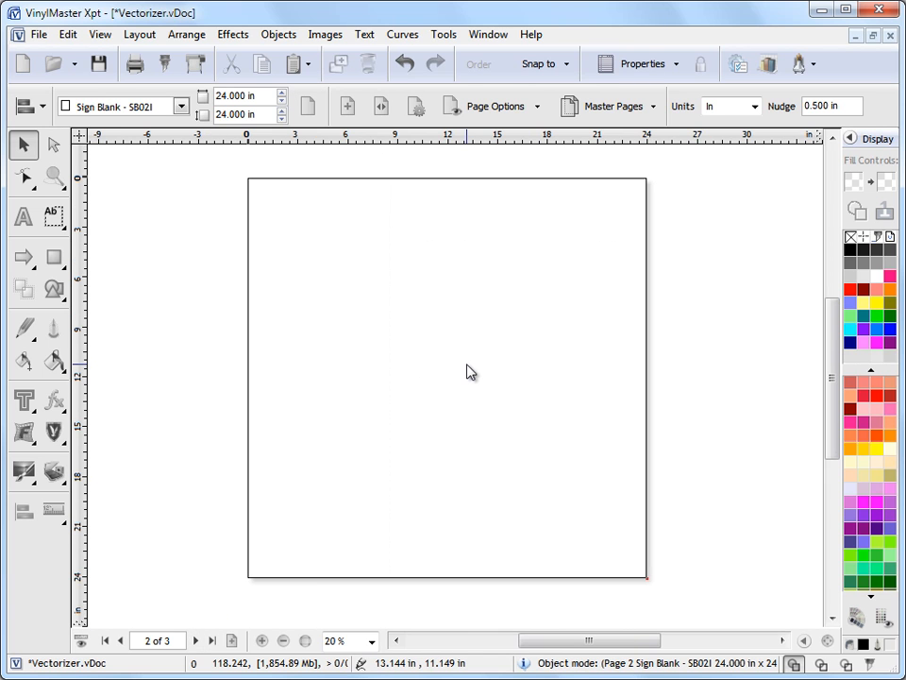
Insert the france.png logo image onto the page
left_click(325, 34)
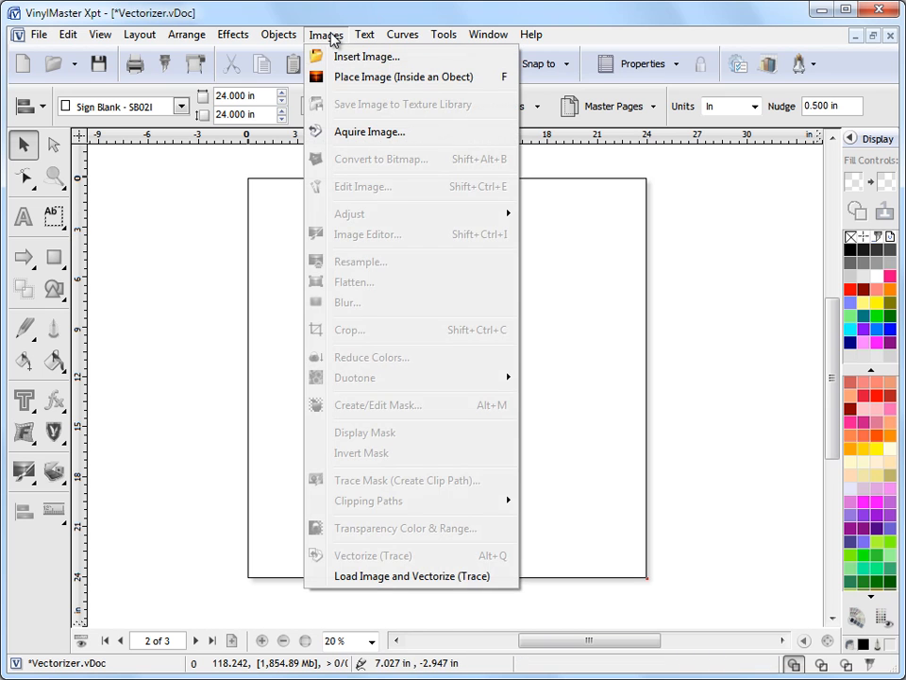
mouse_move(367, 56)
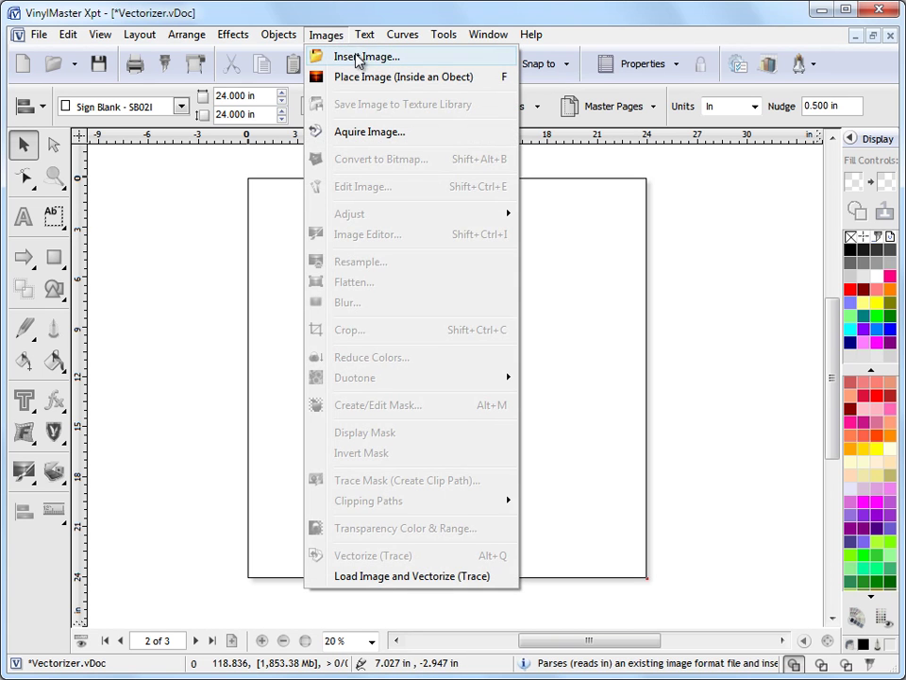
left_click(367, 56)
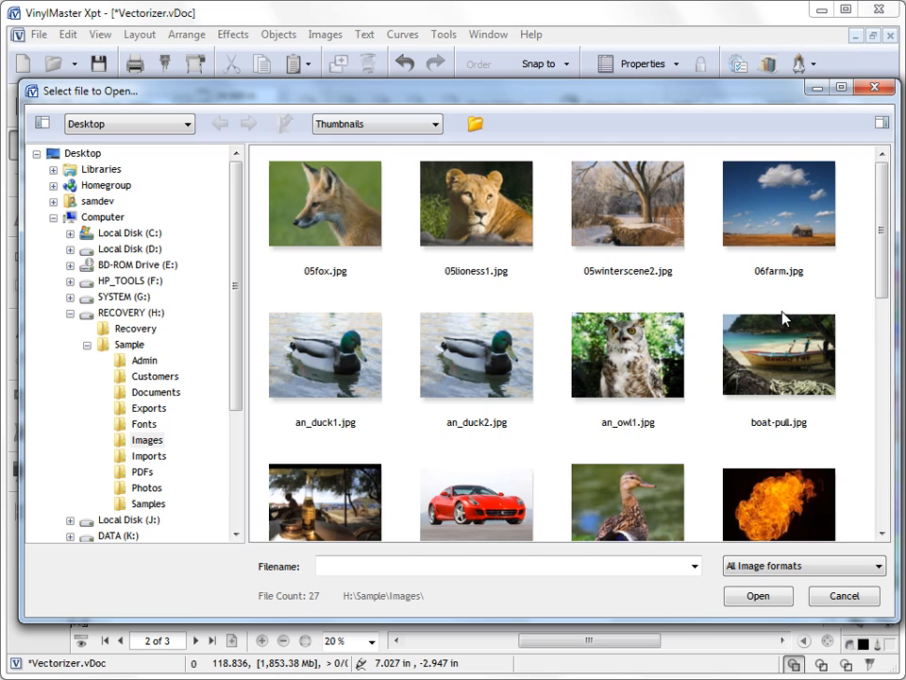
left_click(627, 265)
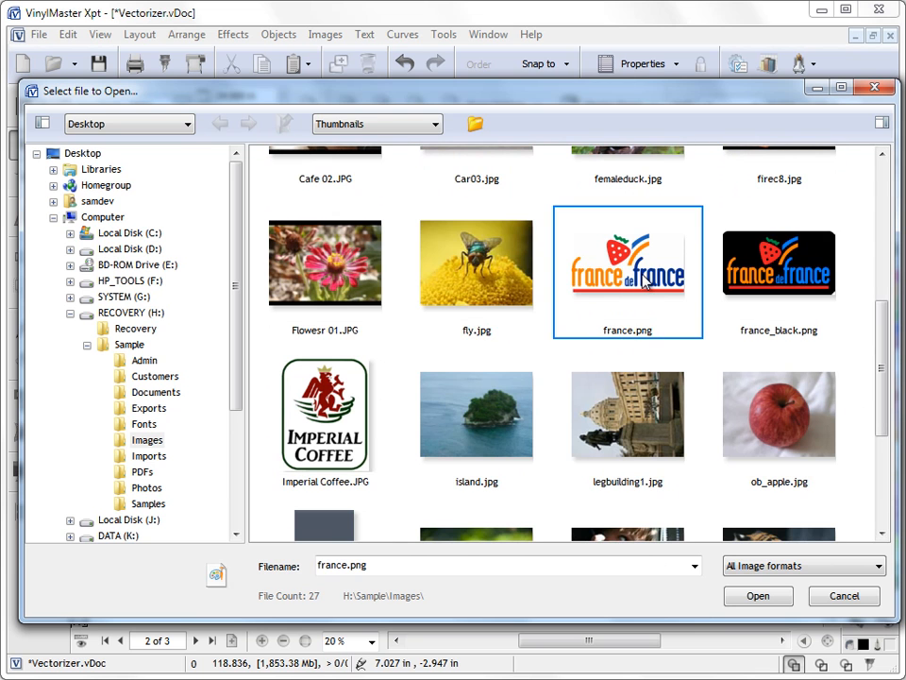
left_click(757, 596)
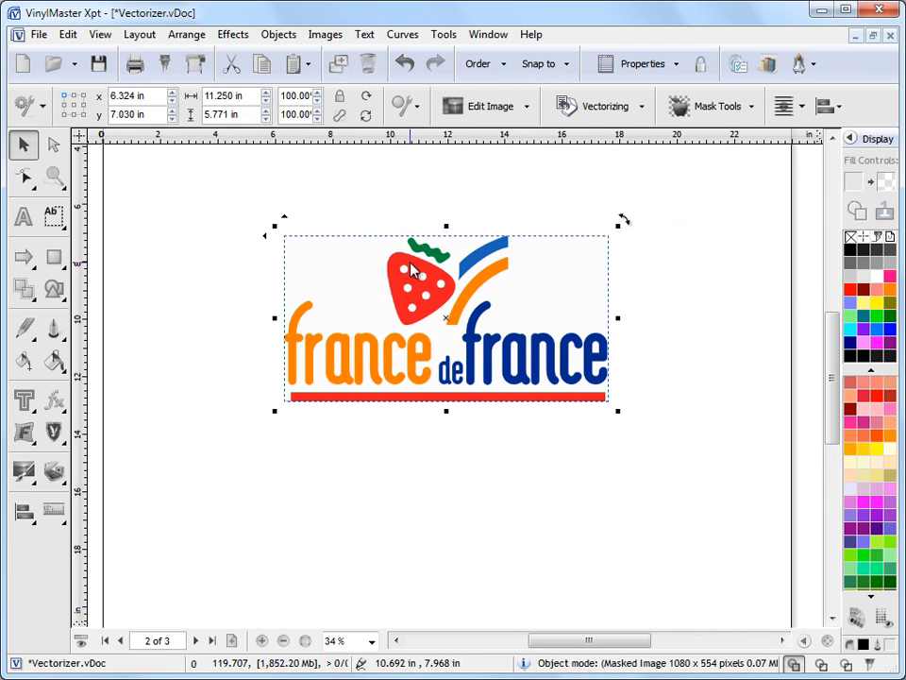
mouse_move(432, 300)
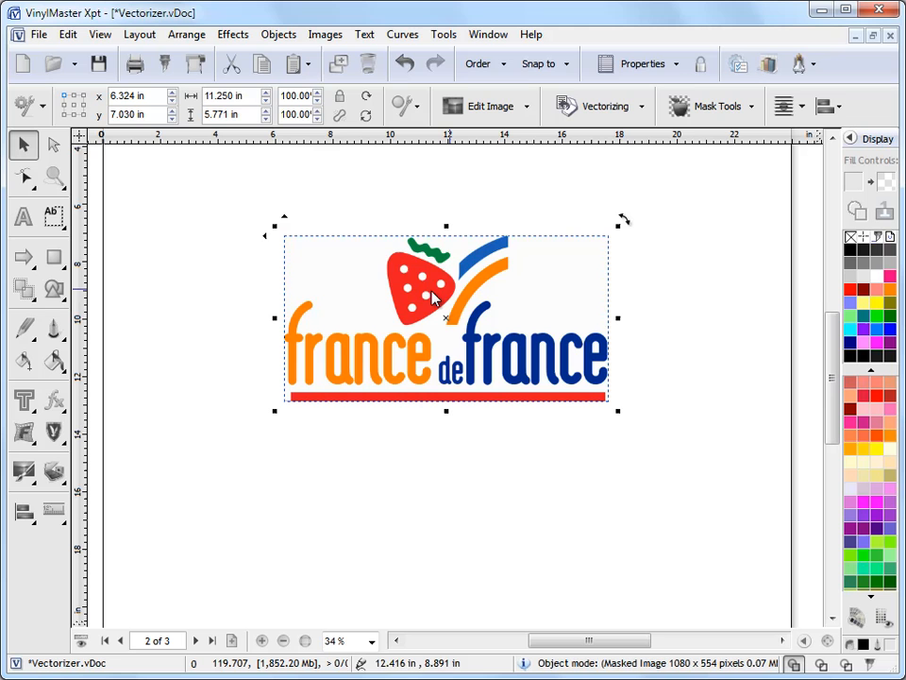
mouse_move(333, 45)
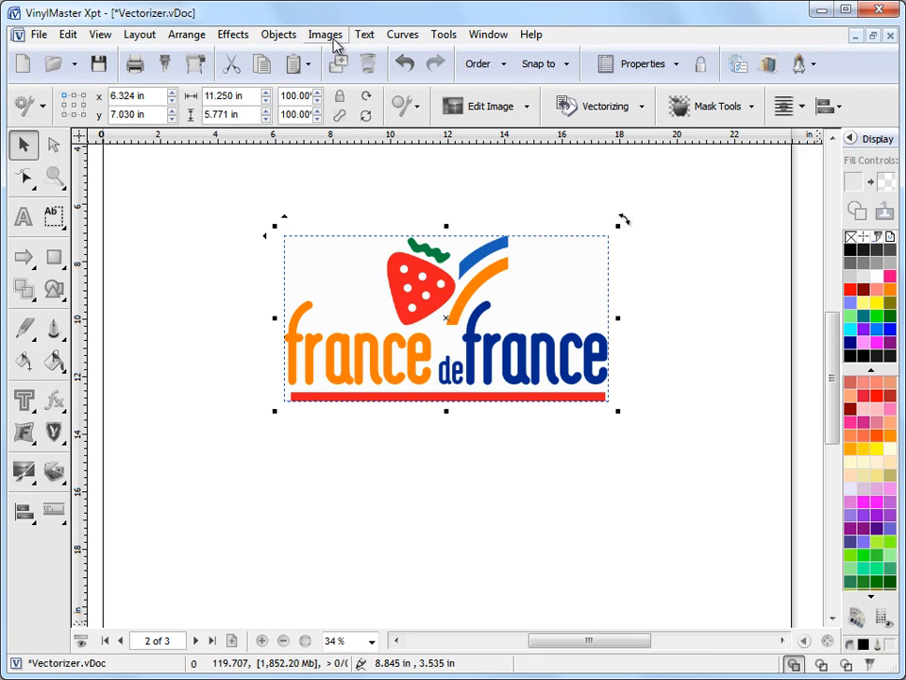
Send the placed logo to the external Image Editor (Paint)
left_click(325, 34)
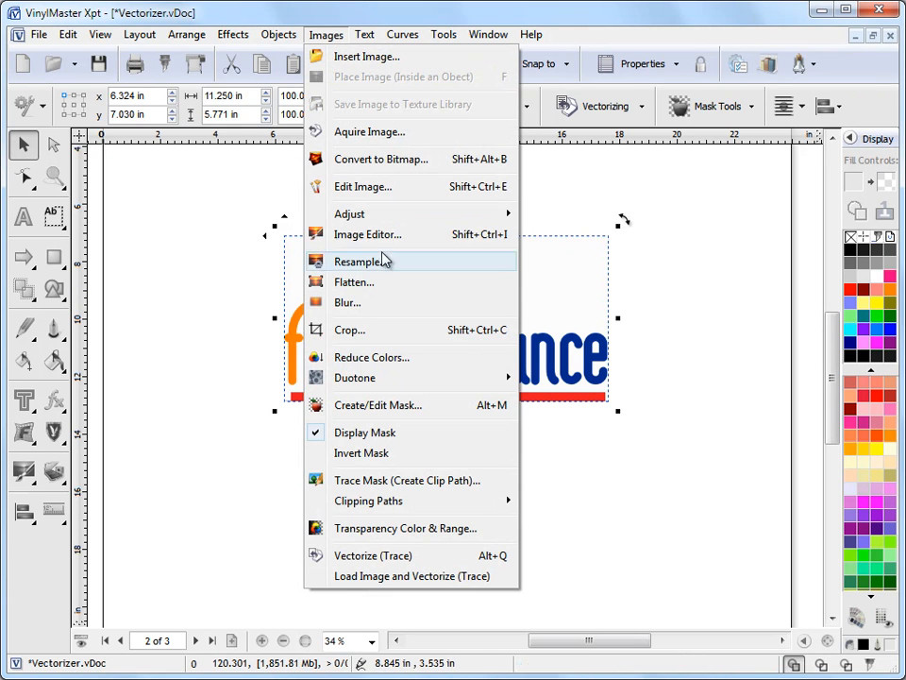
left_click(362, 187)
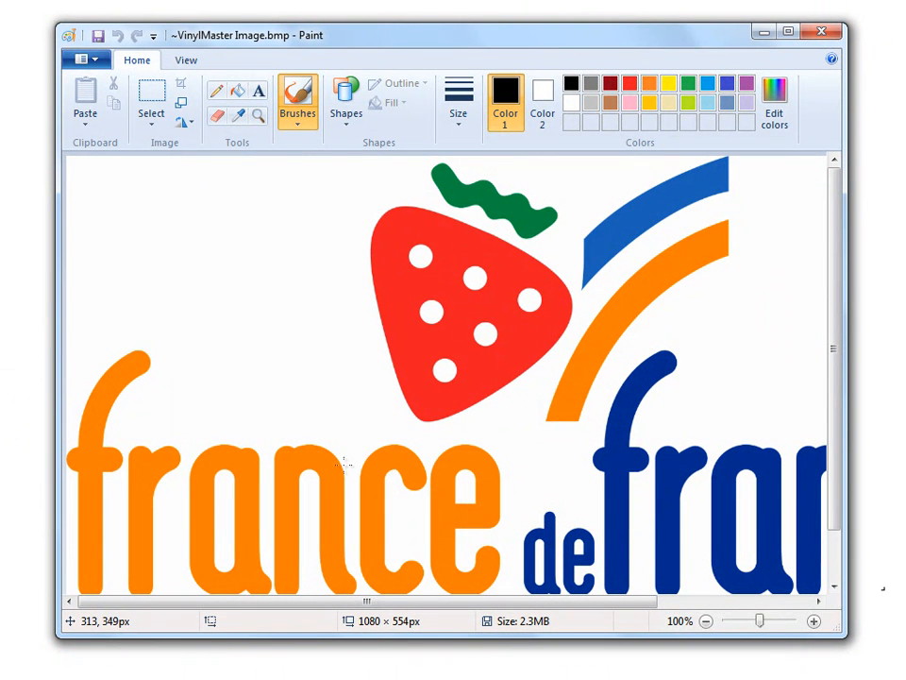
mouse_move(299, 113)
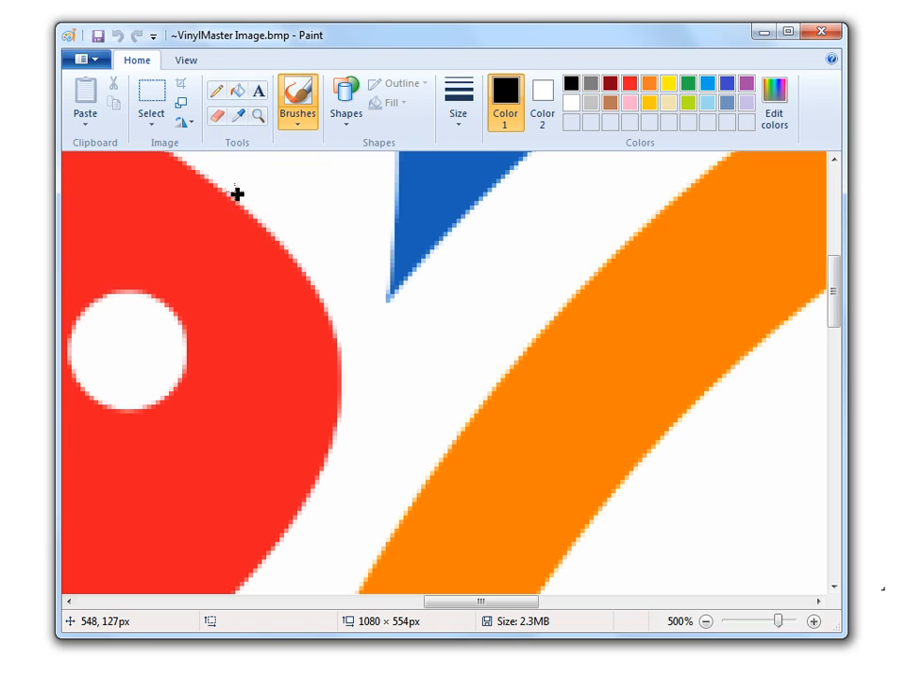
mouse_move(329, 328)
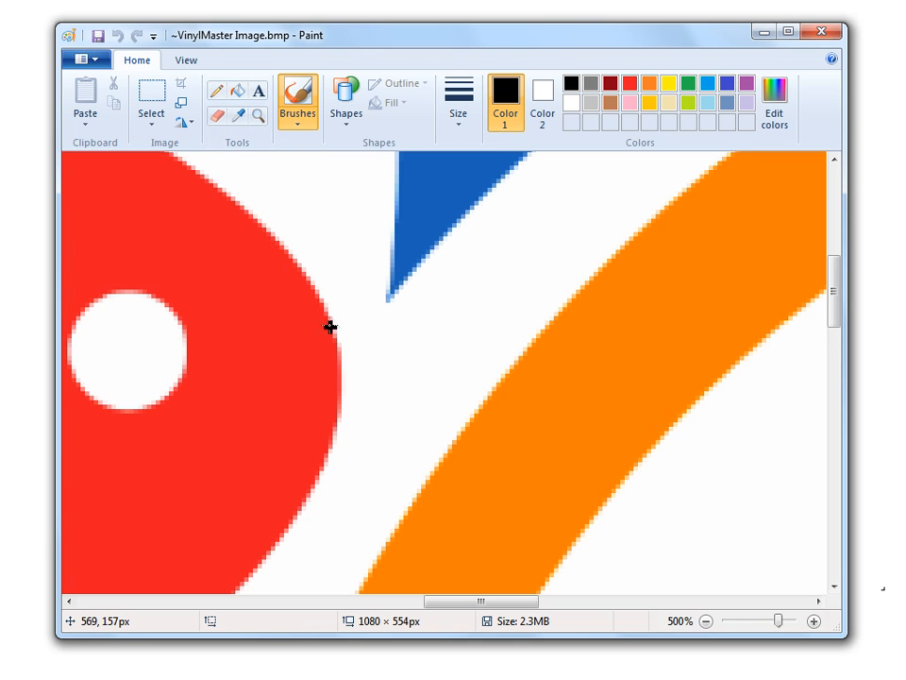
mouse_move(370, 630)
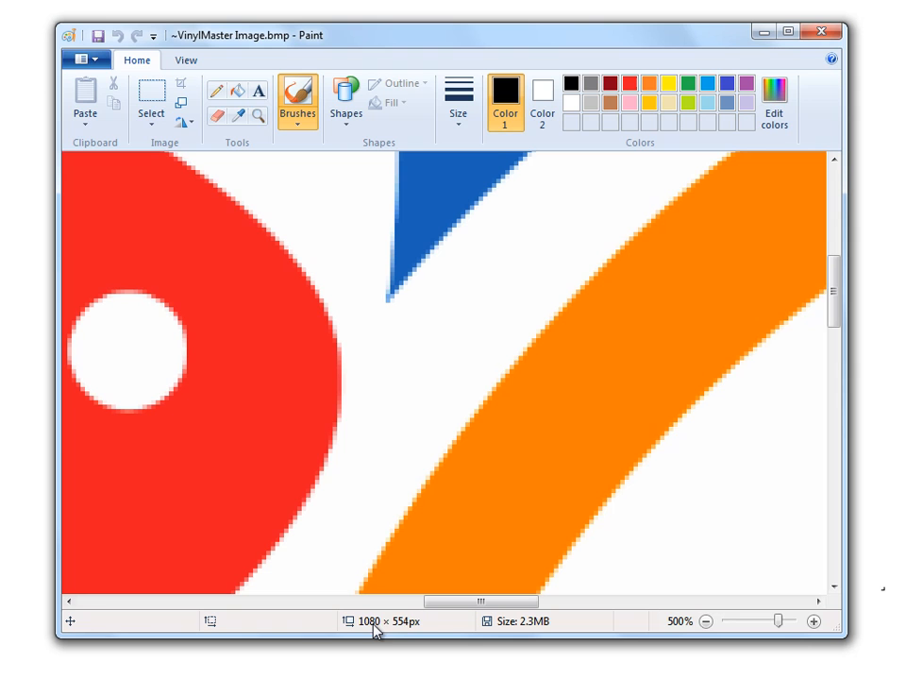
mouse_move(445, 438)
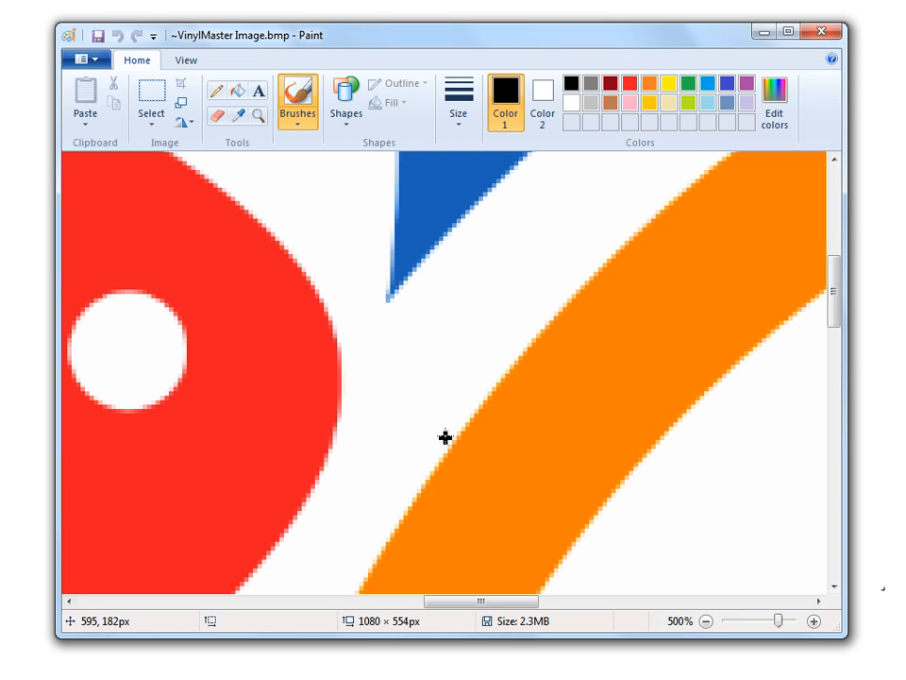
mouse_move(415, 336)
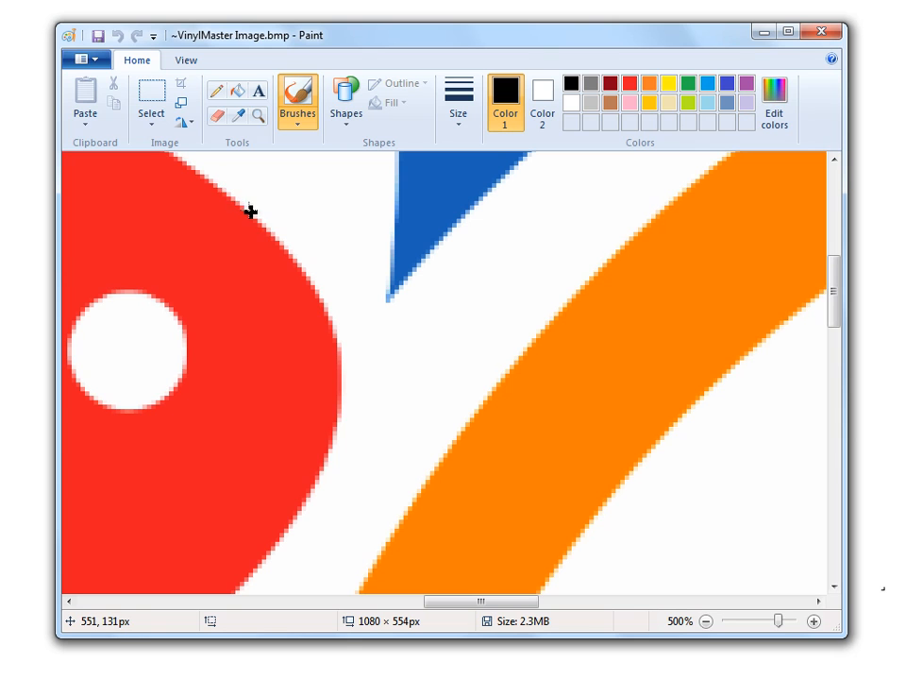
mouse_move(331, 312)
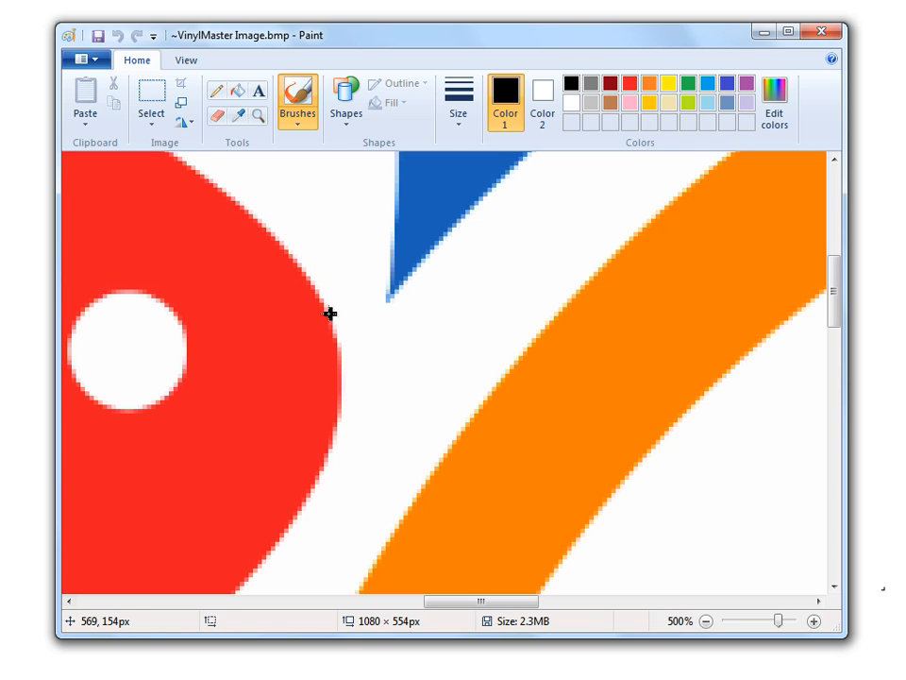
mouse_move(219, 195)
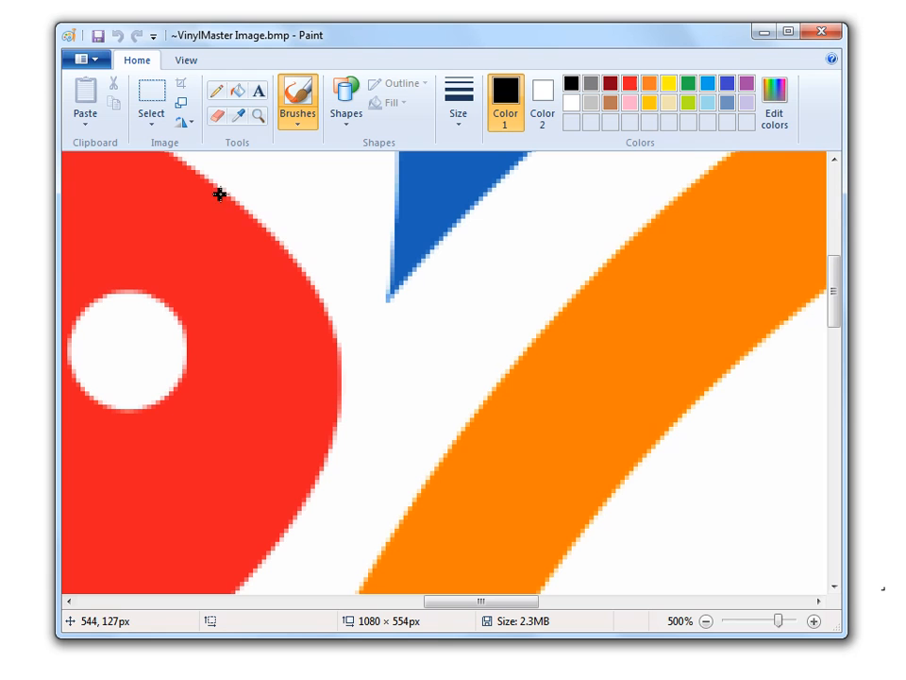
mouse_move(277, 268)
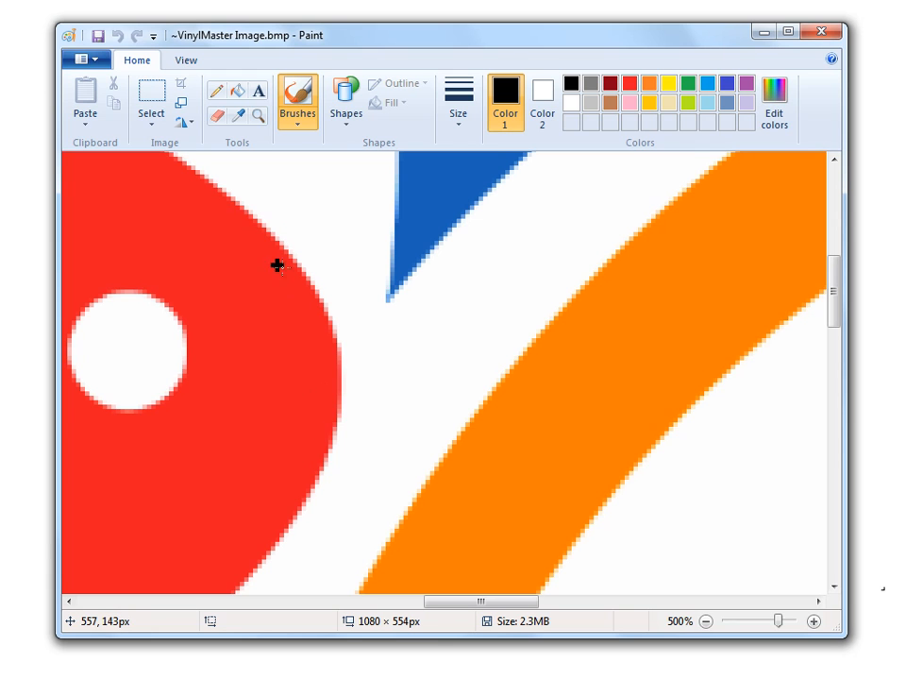
mouse_move(340, 349)
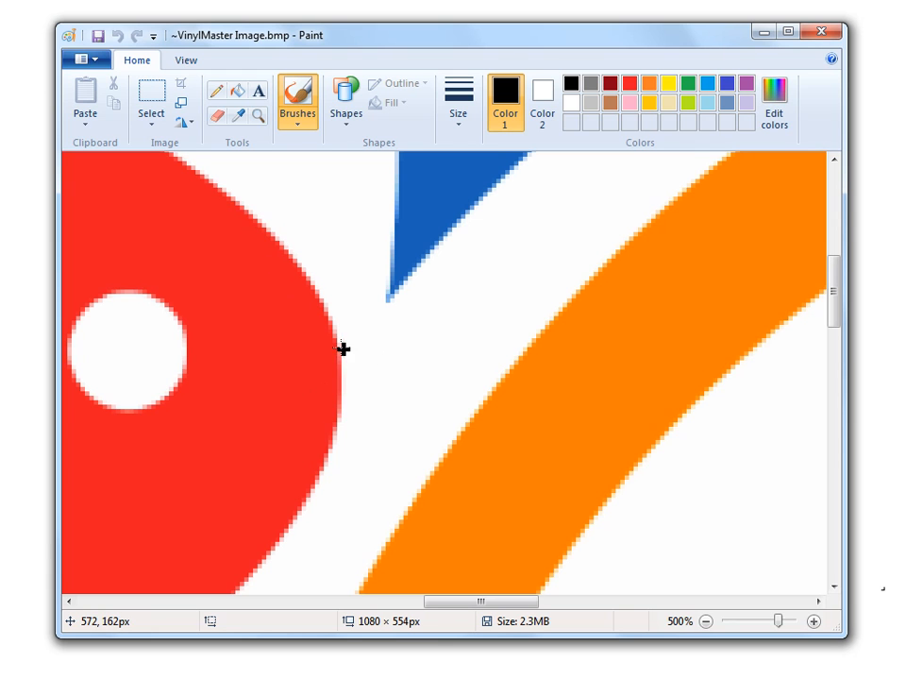
mouse_move(317, 230)
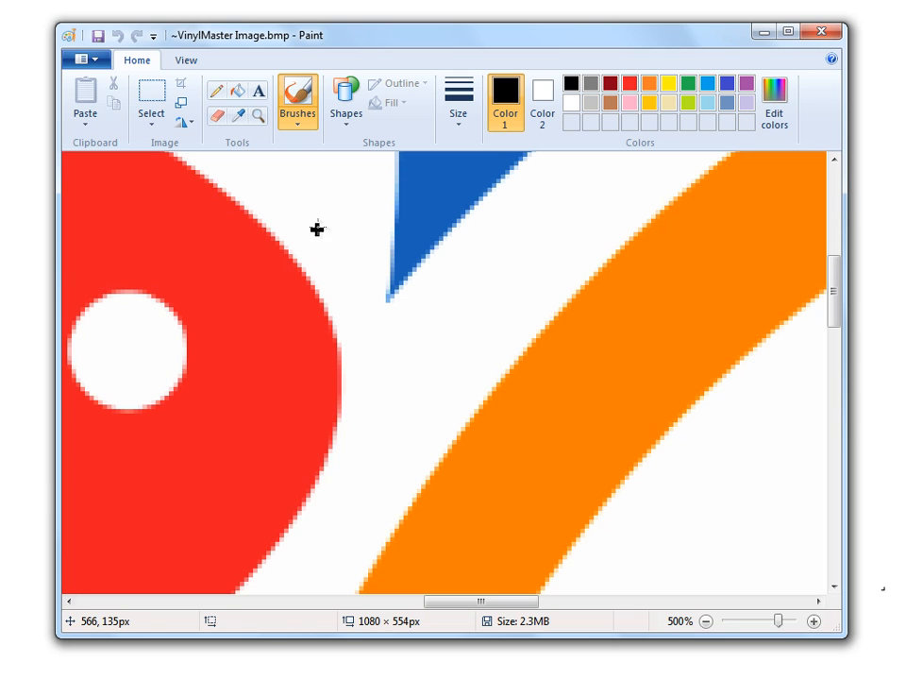
mouse_move(201, 178)
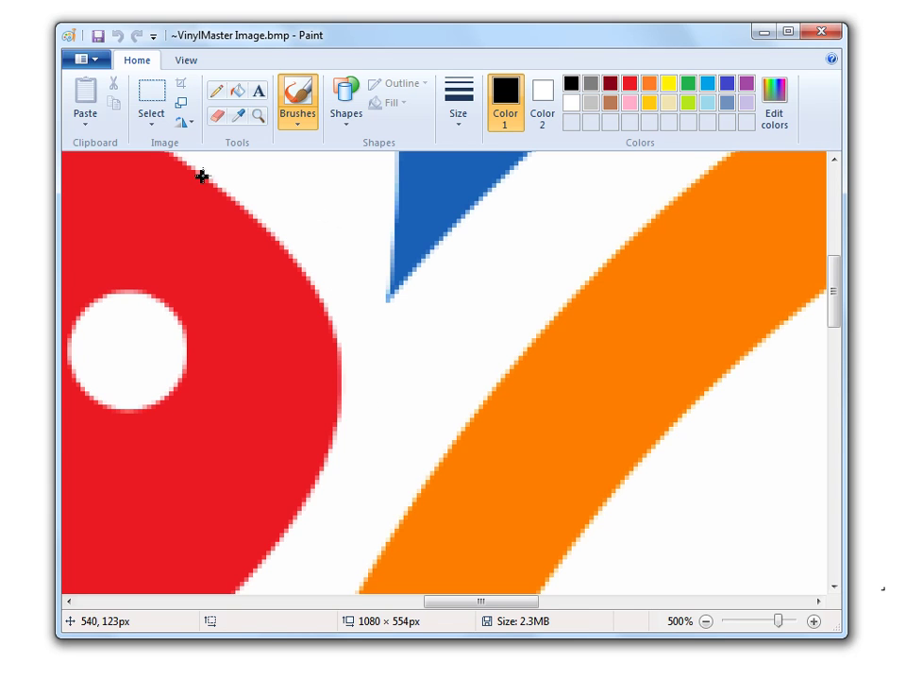
mouse_move(287, 253)
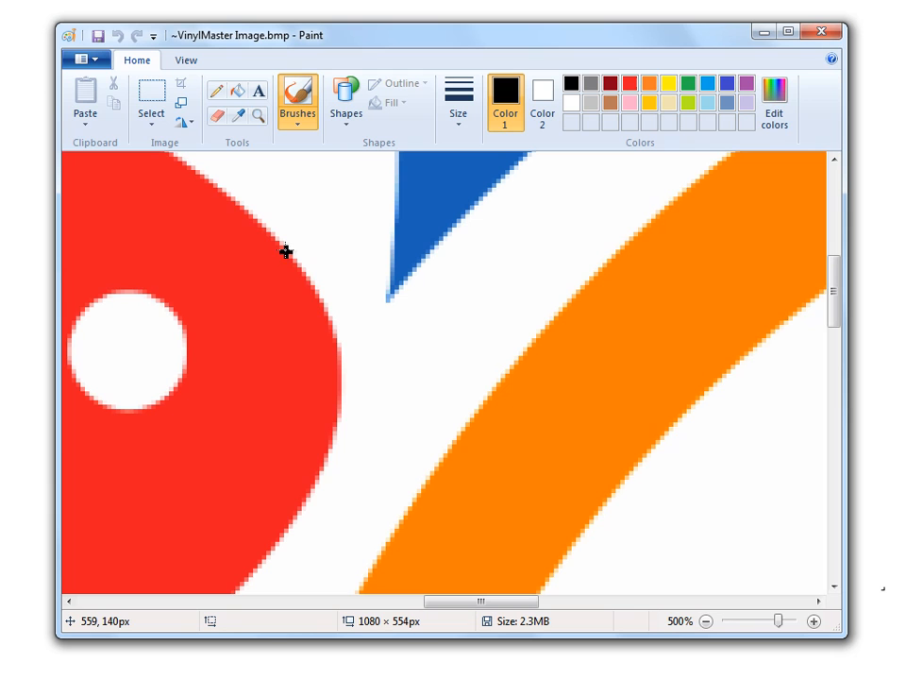
mouse_move(310, 246)
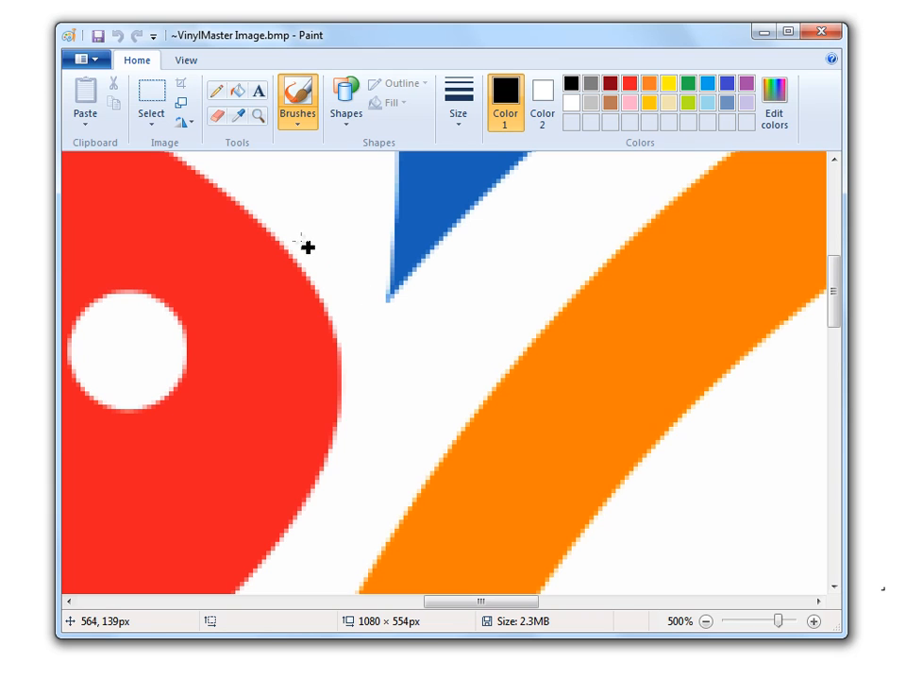
mouse_move(264, 206)
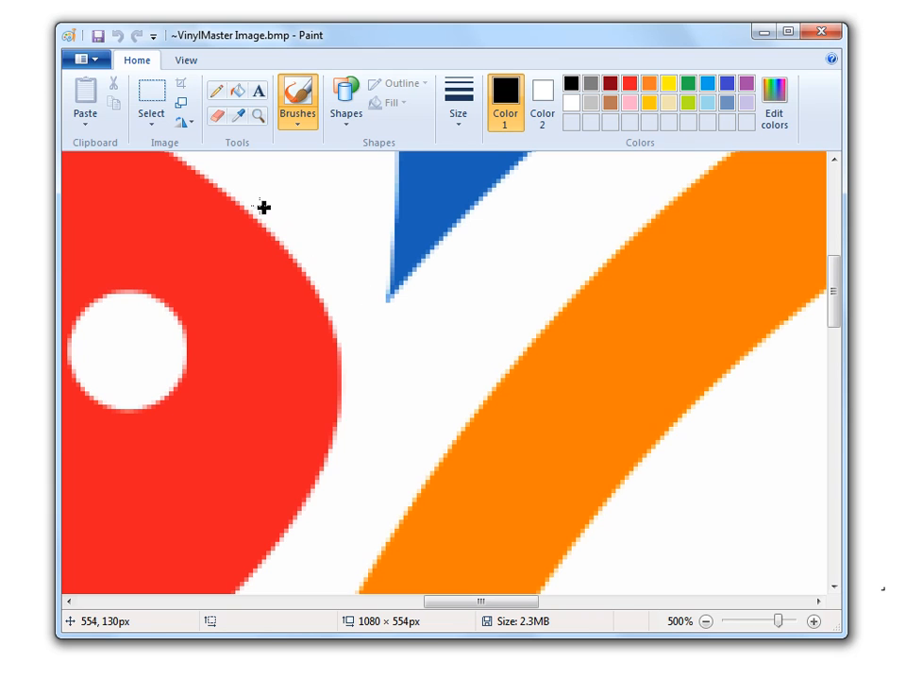
mouse_move(317, 291)
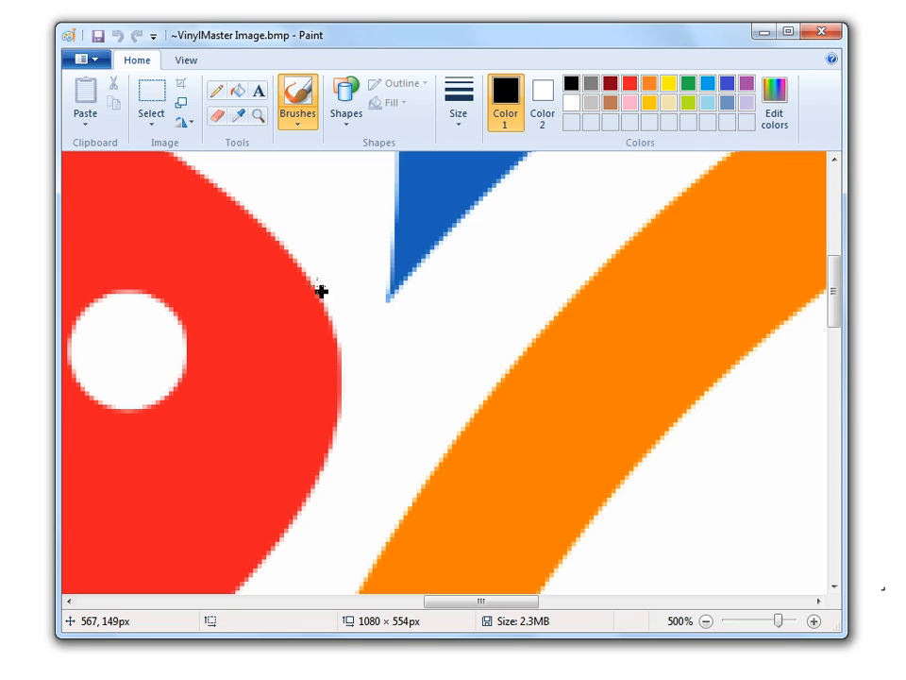
mouse_move(228, 204)
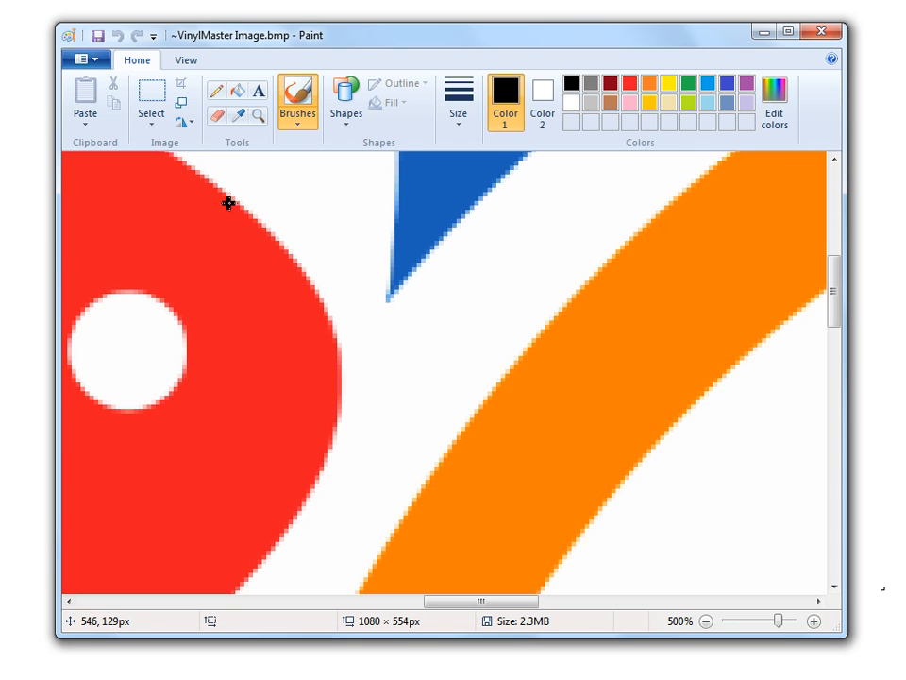
mouse_move(153, 291)
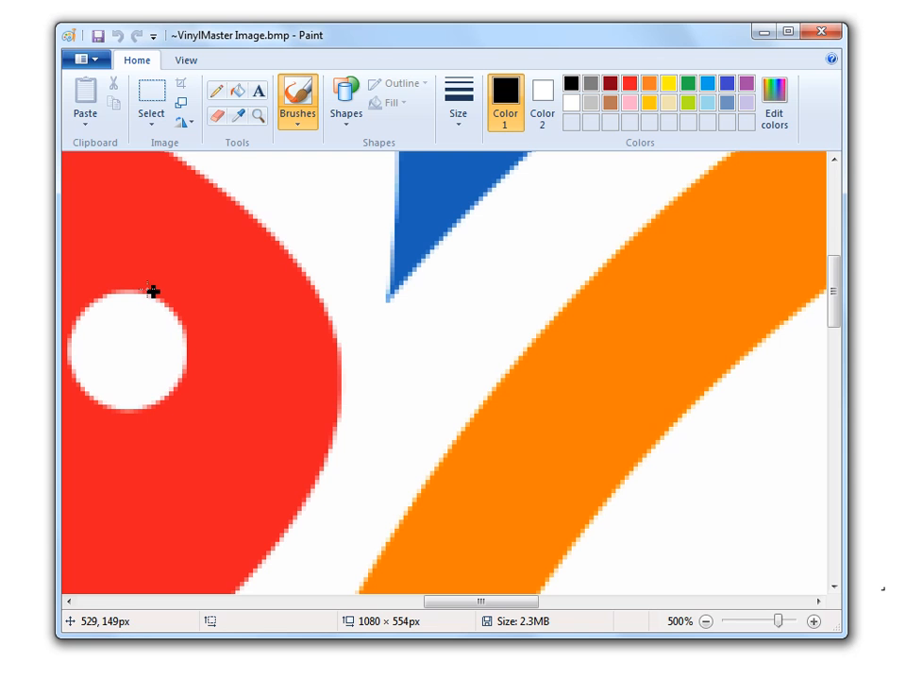
mouse_move(697, 540)
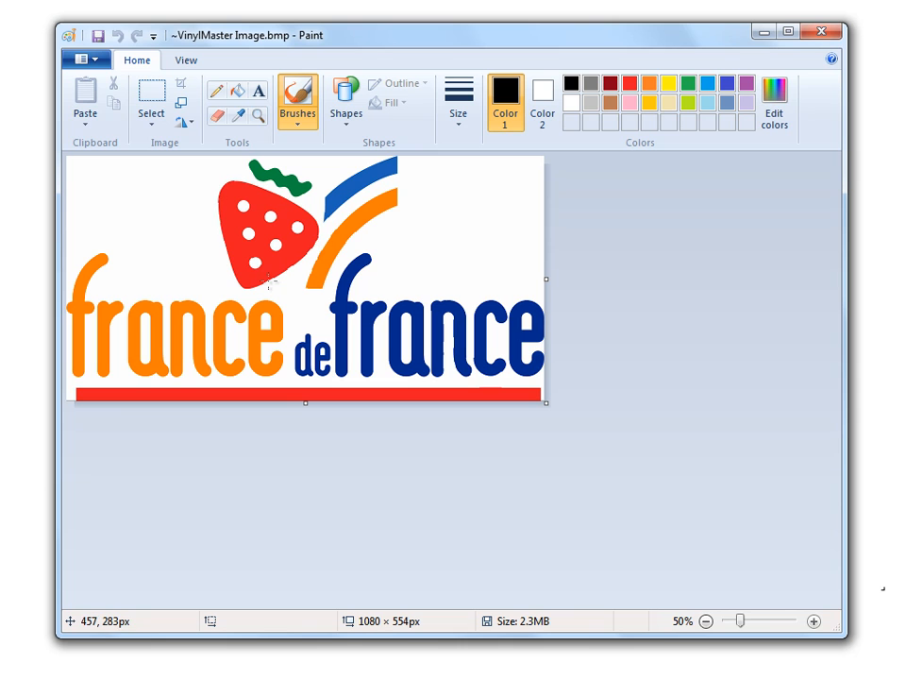
mouse_move(391, 313)
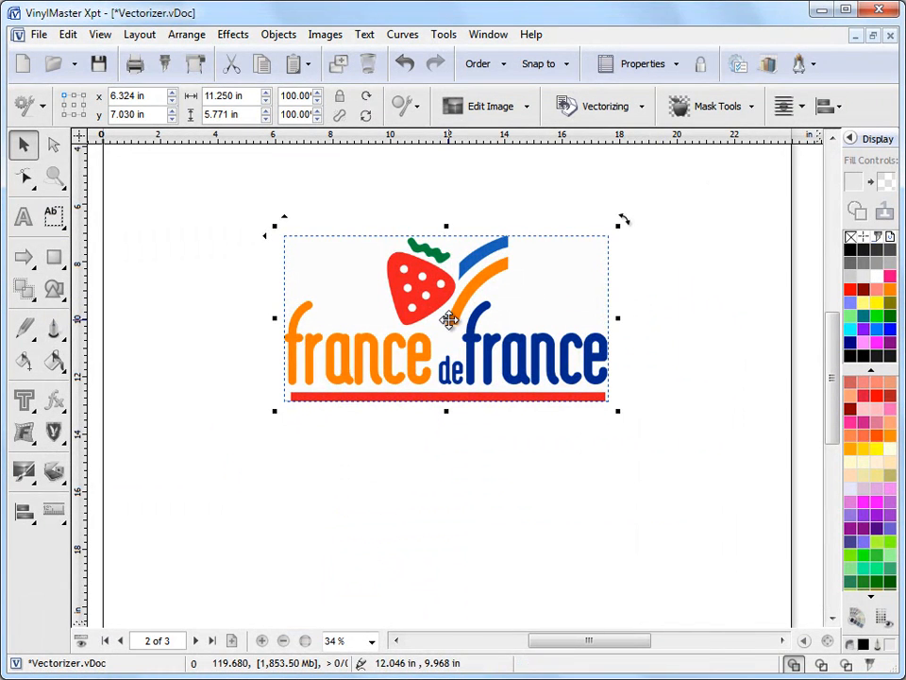
Nudge the France de France logo bitmap slightly to the left
left_click_drag(450, 317, 434, 292)
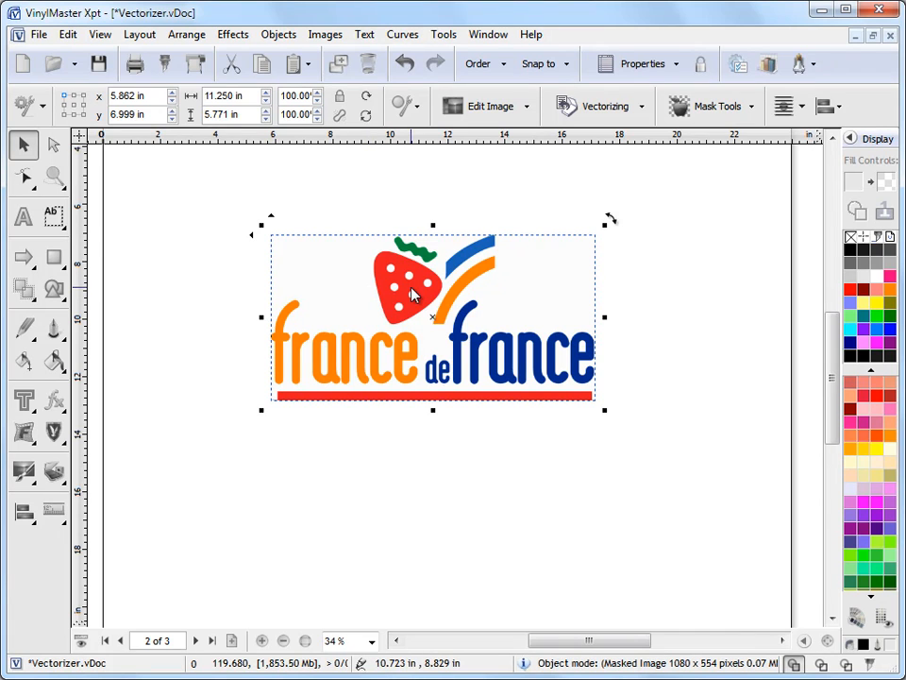
mouse_move(425, 283)
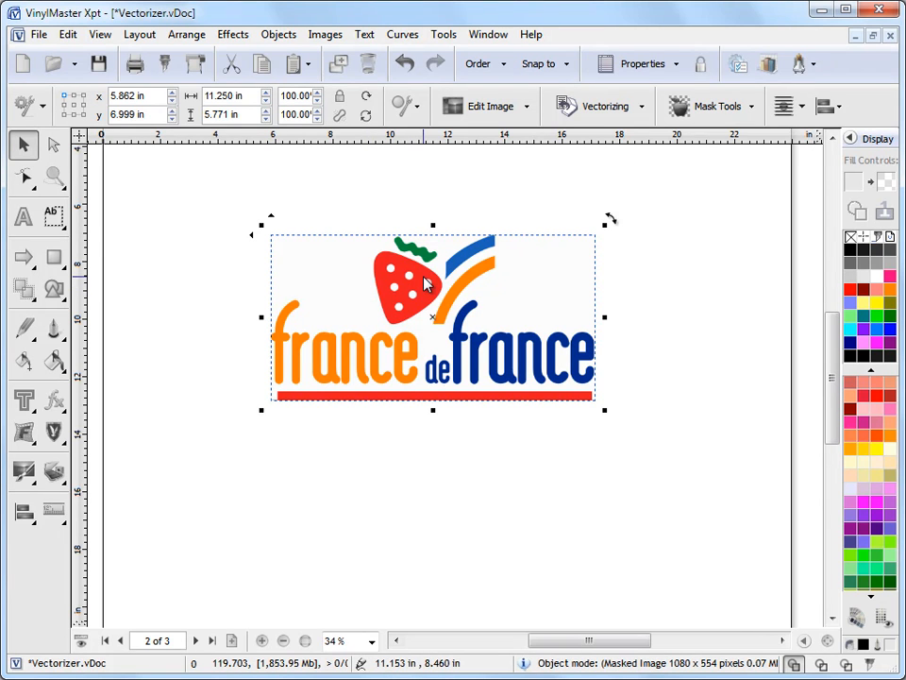
mouse_move(506, 279)
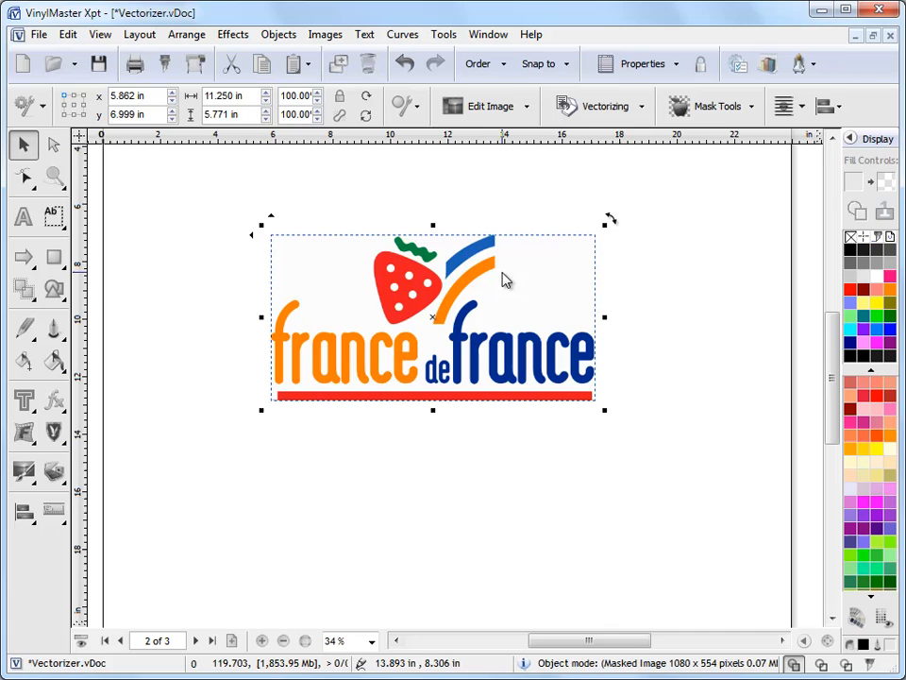
mouse_move(412, 291)
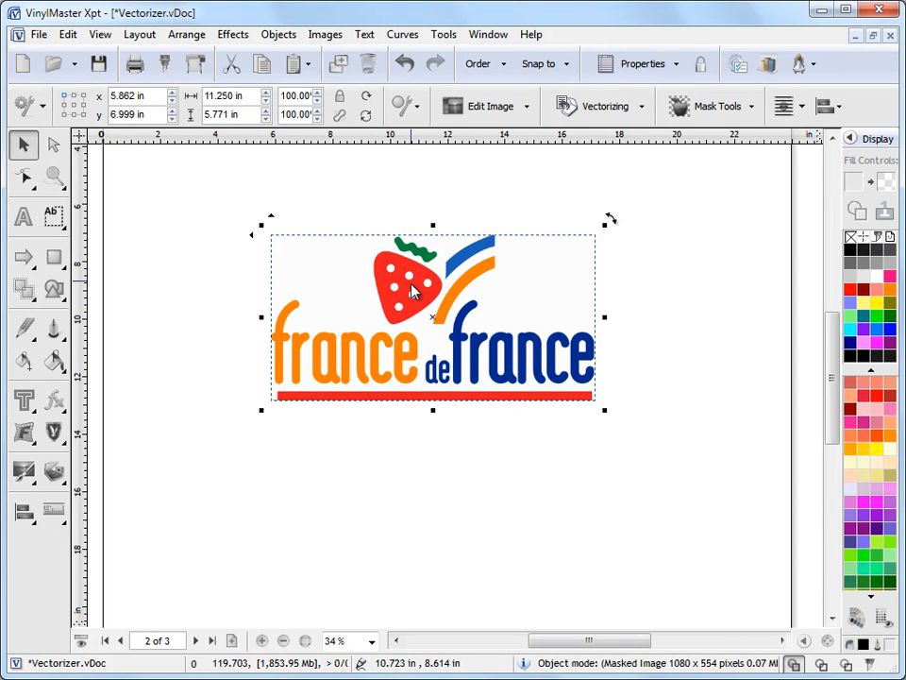
Launch Vectorize (Trace) on the France de France logo image
left_click(53, 472)
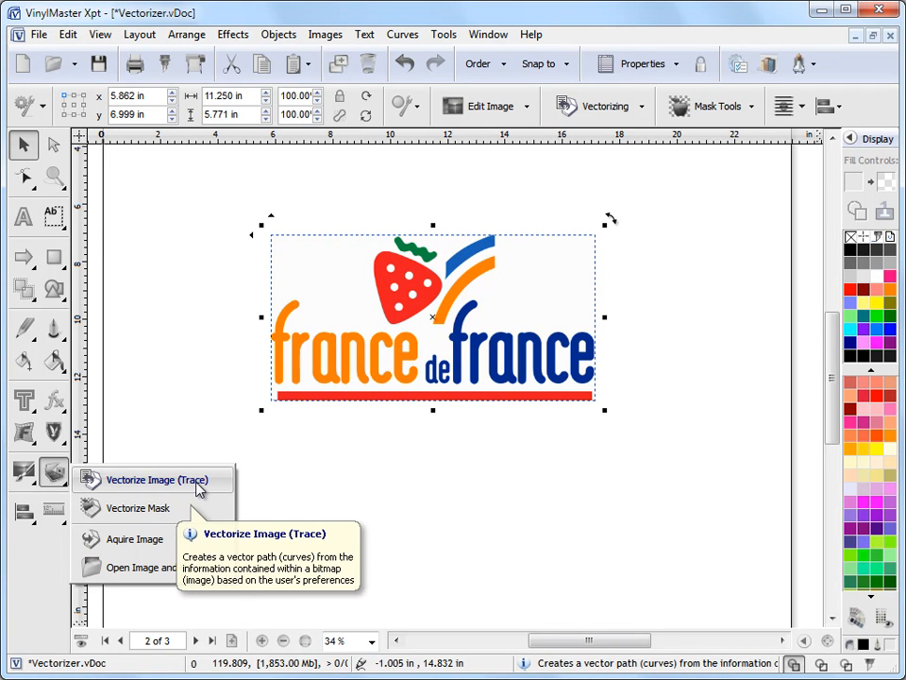
mouse_move(159, 540)
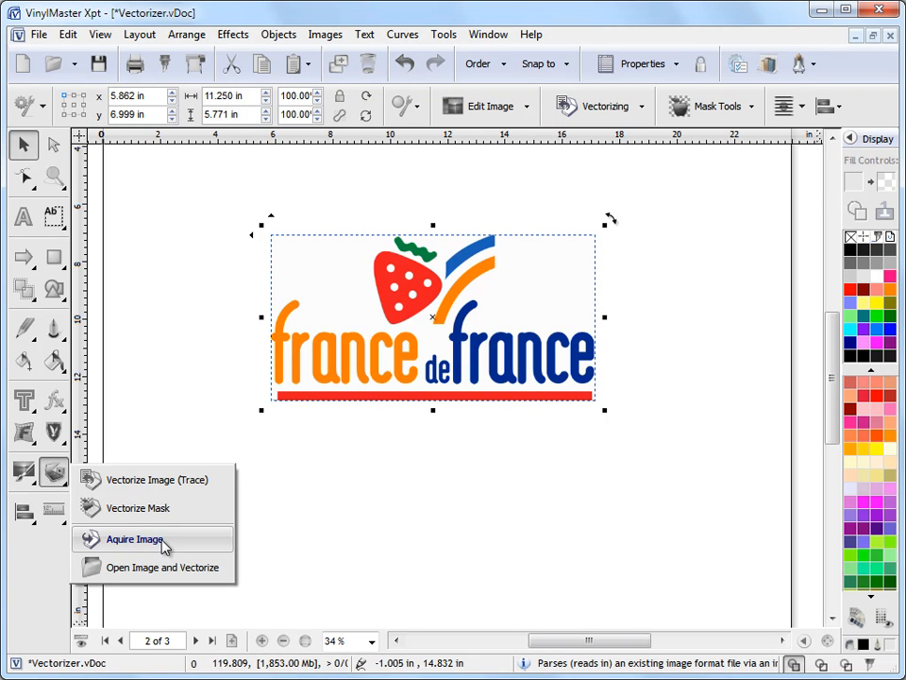
mouse_move(604, 106)
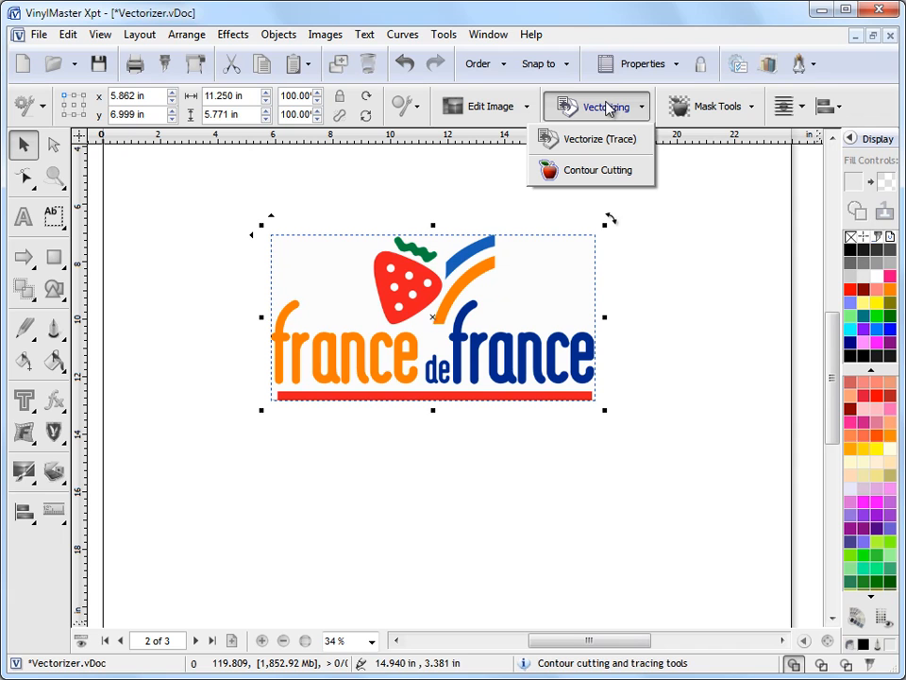
mouse_move(593, 140)
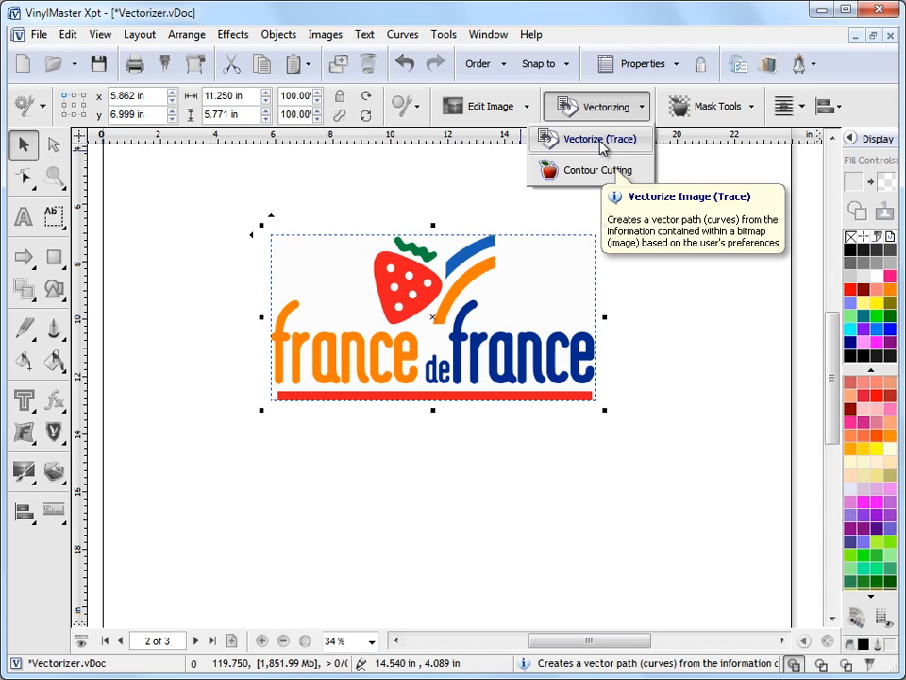
left_click(593, 140)
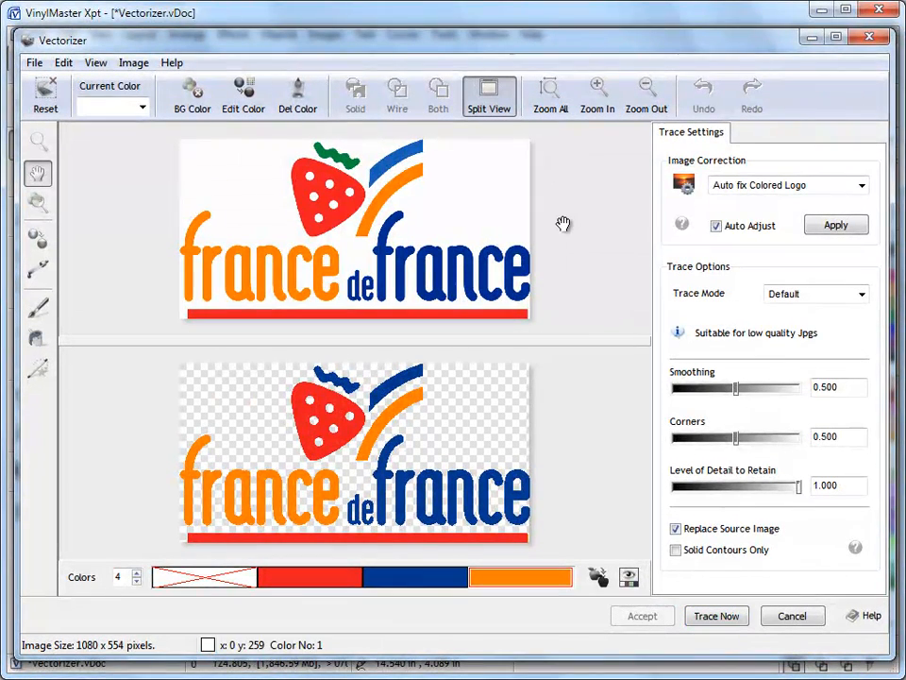
mouse_move(463, 464)
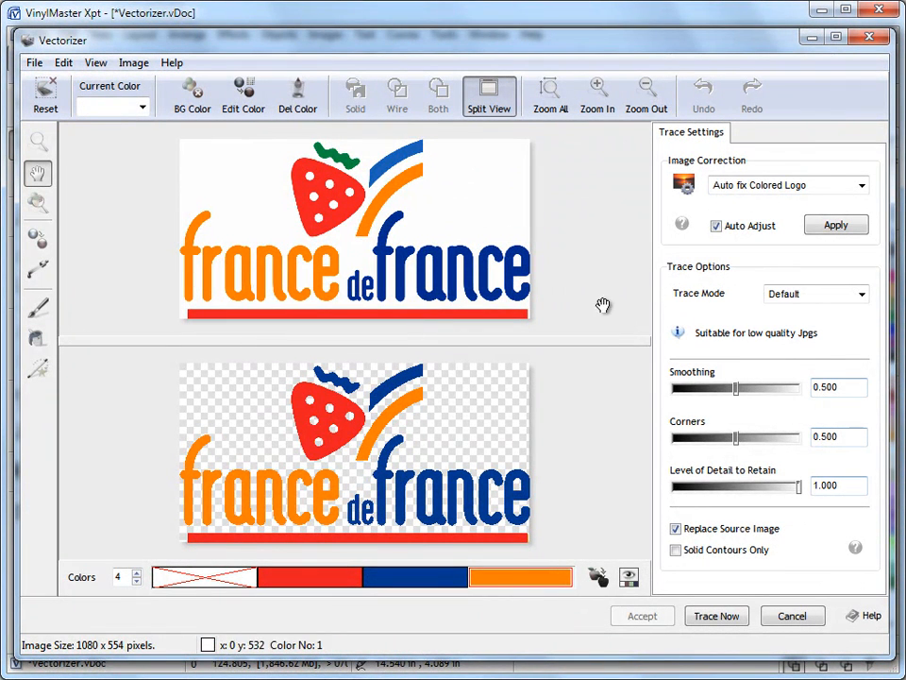
mouse_move(651, 230)
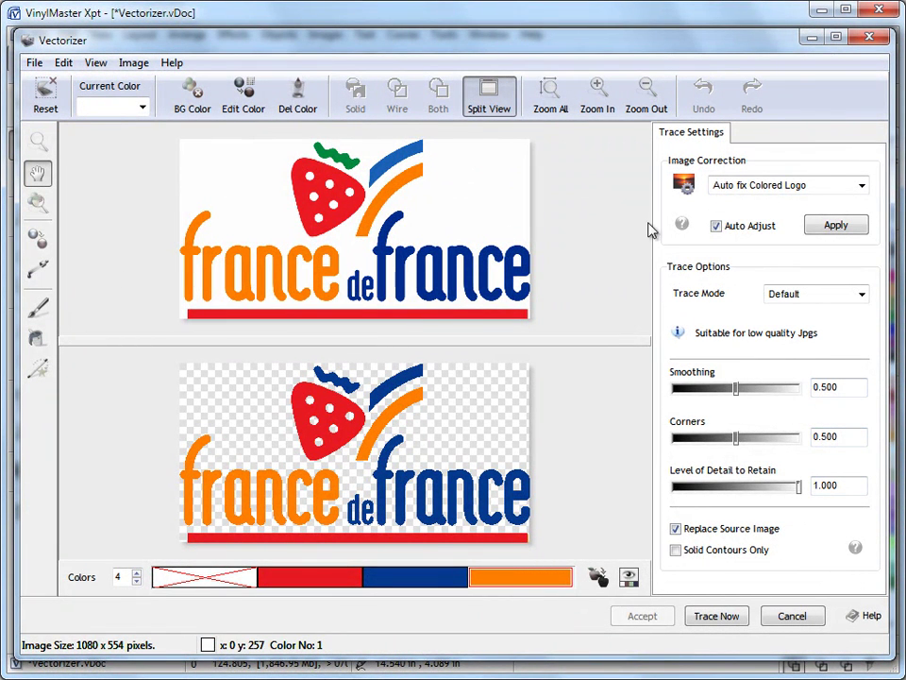
mouse_move(631, 210)
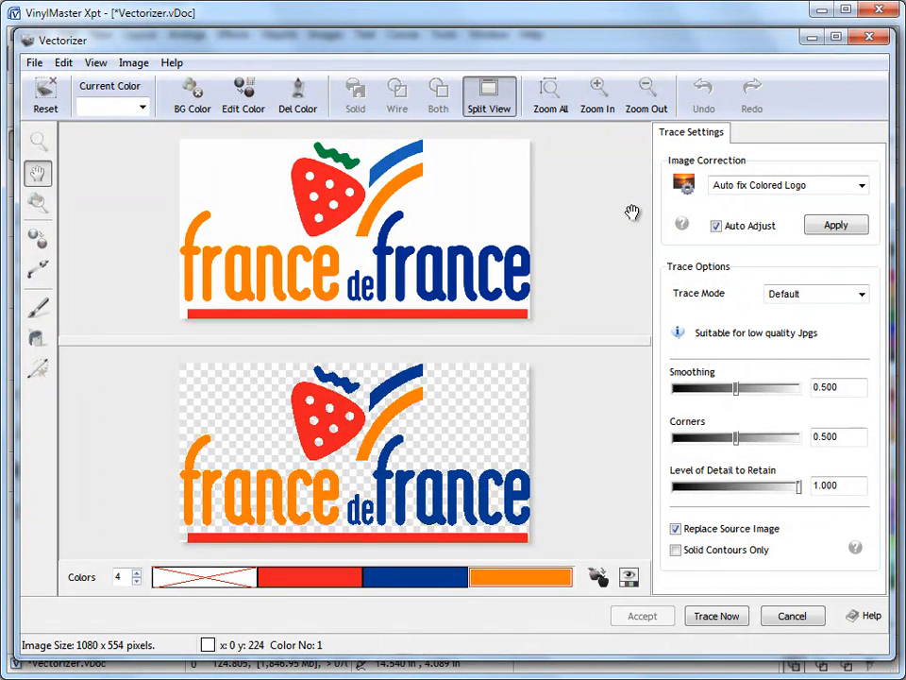
mouse_move(630, 210)
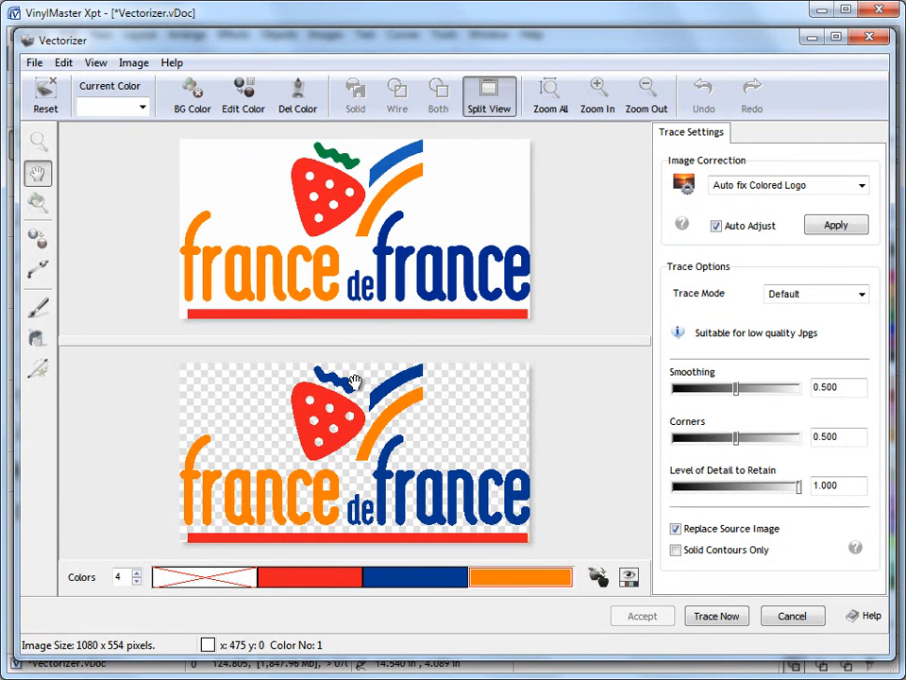
Raise the trace palette to 5 colours and exclude white as background
left_click(136, 572)
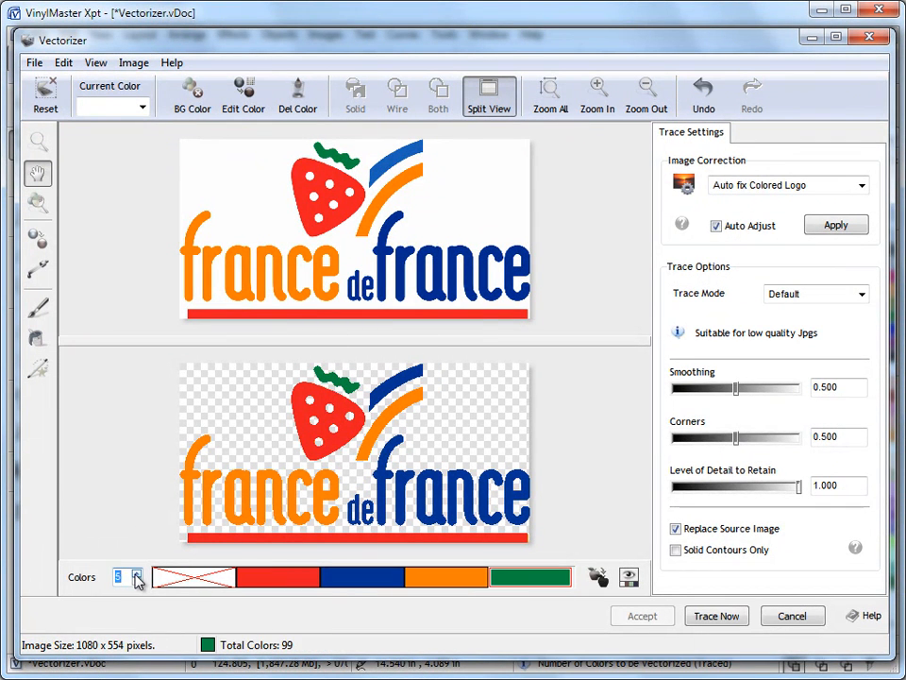
mouse_move(292, 499)
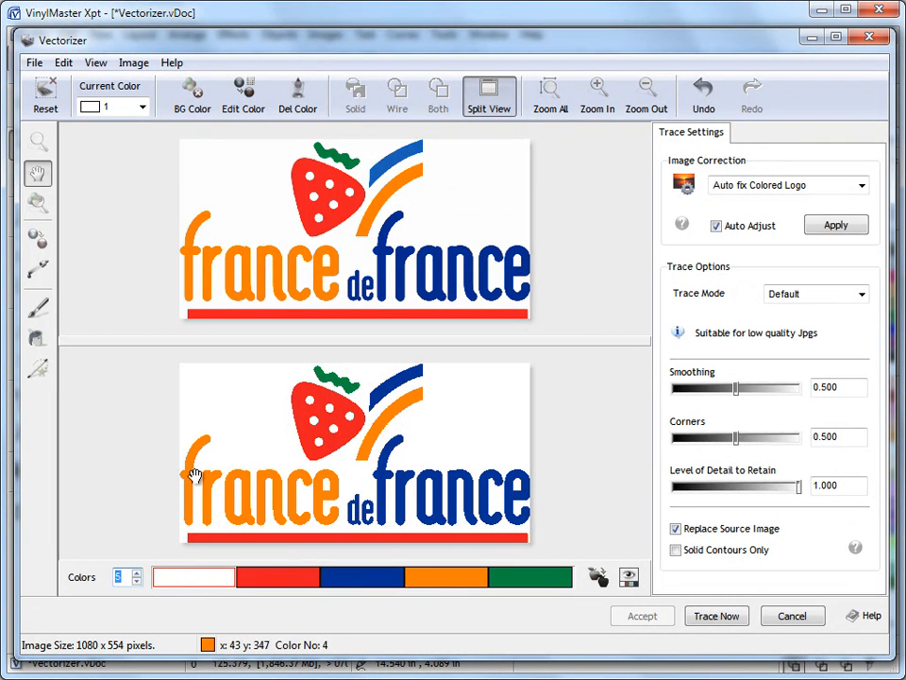
left_click(193, 577)
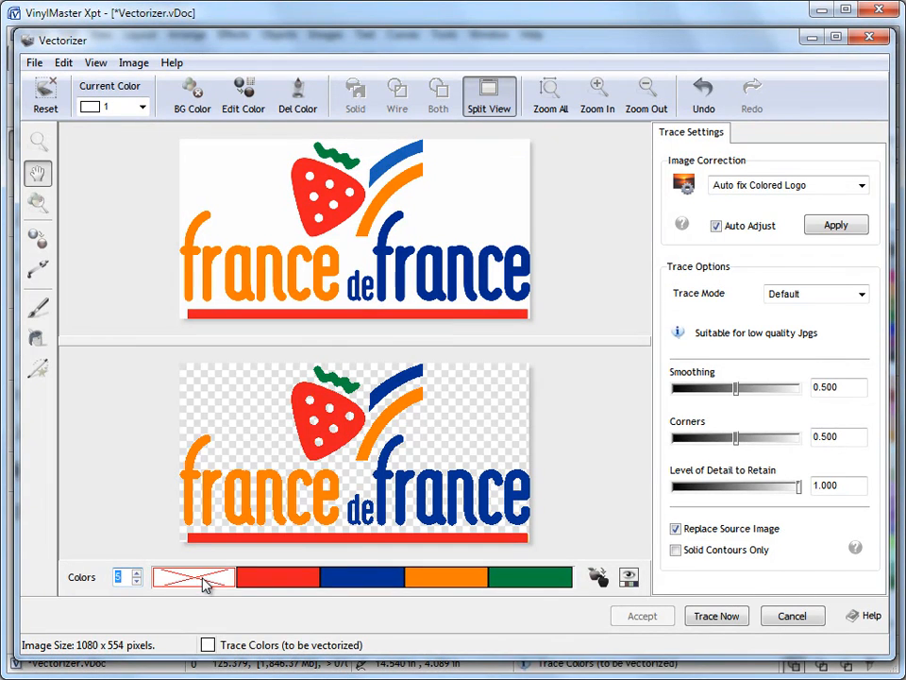
mouse_move(707, 236)
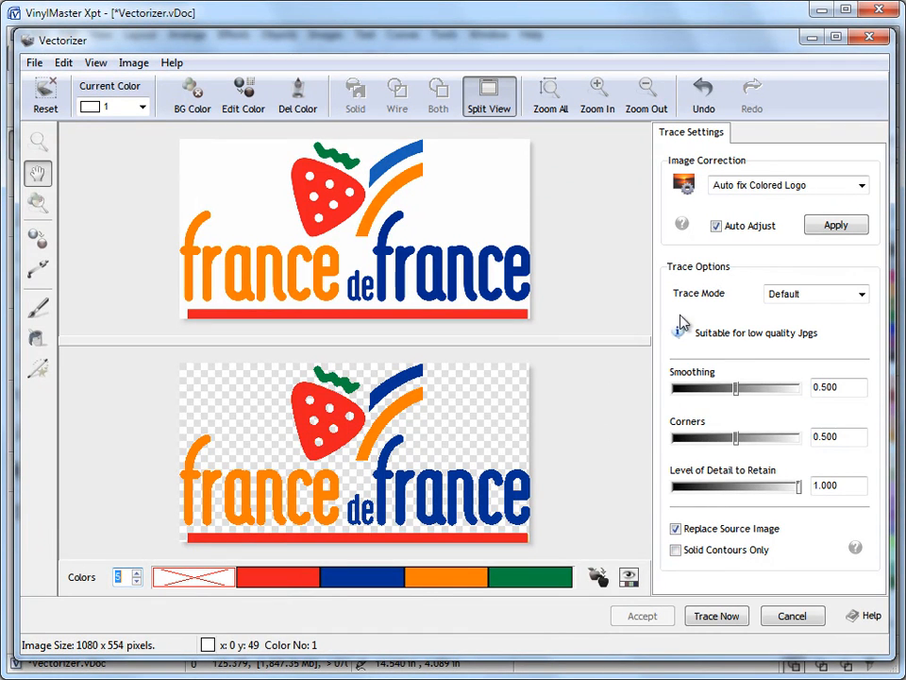
mouse_move(716, 616)
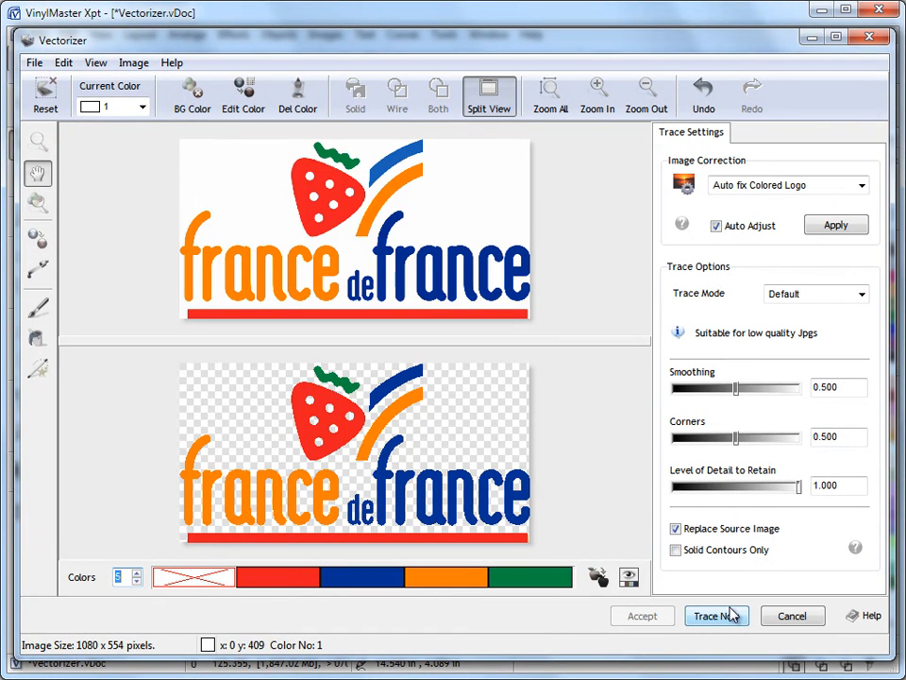
Run Trace Now to turn the logo into colour vector paths
left_click(715, 616)
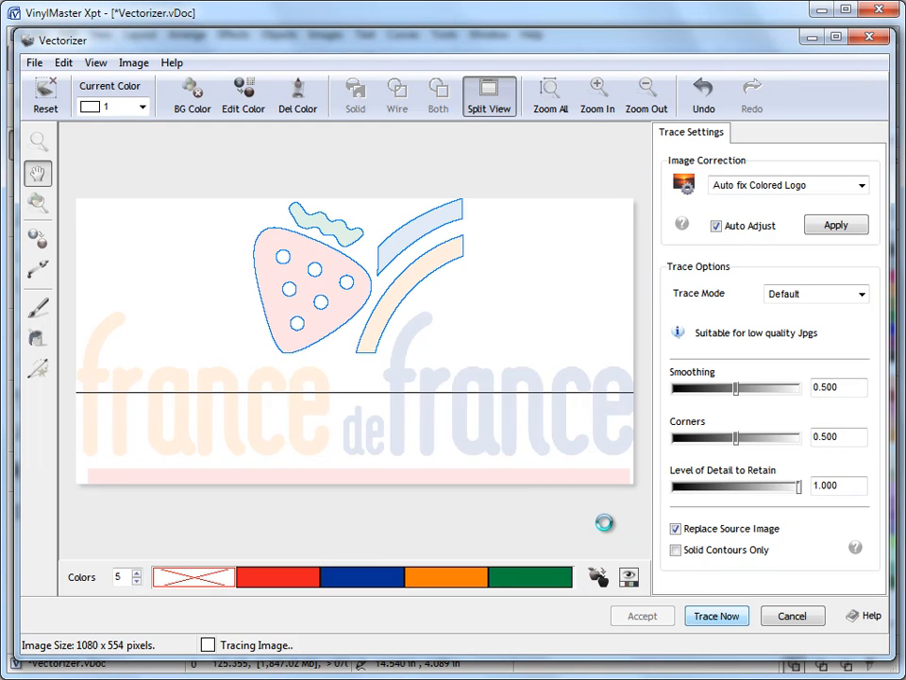
left_click(716, 615)
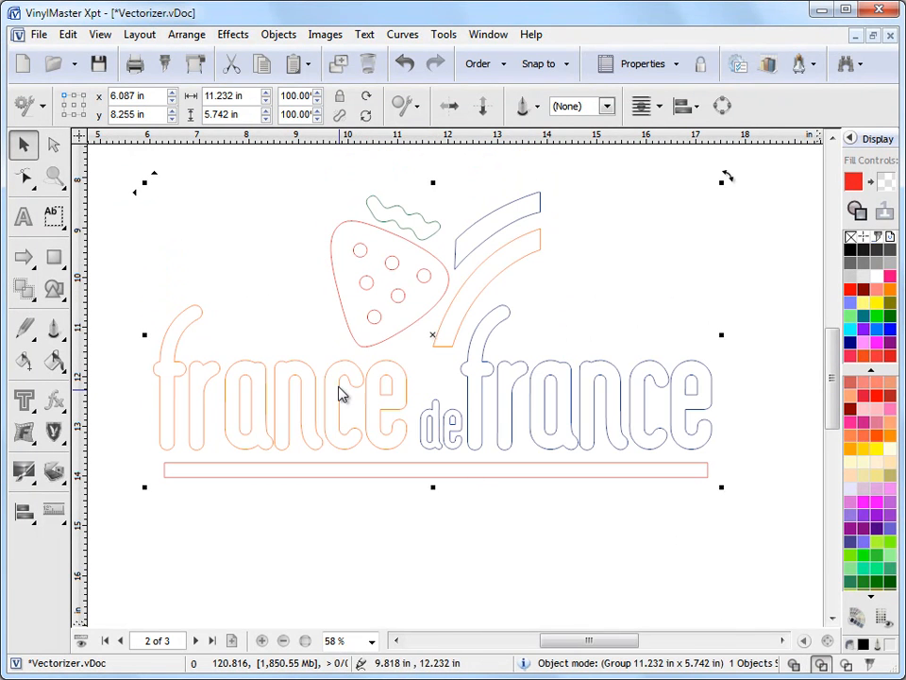
mouse_move(627, 472)
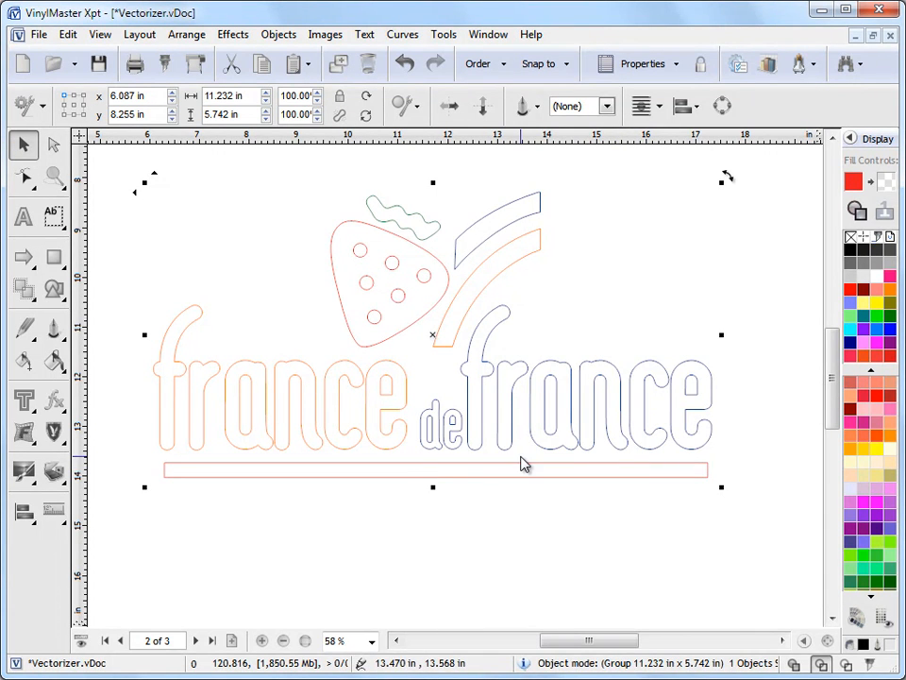
mouse_move(438, 370)
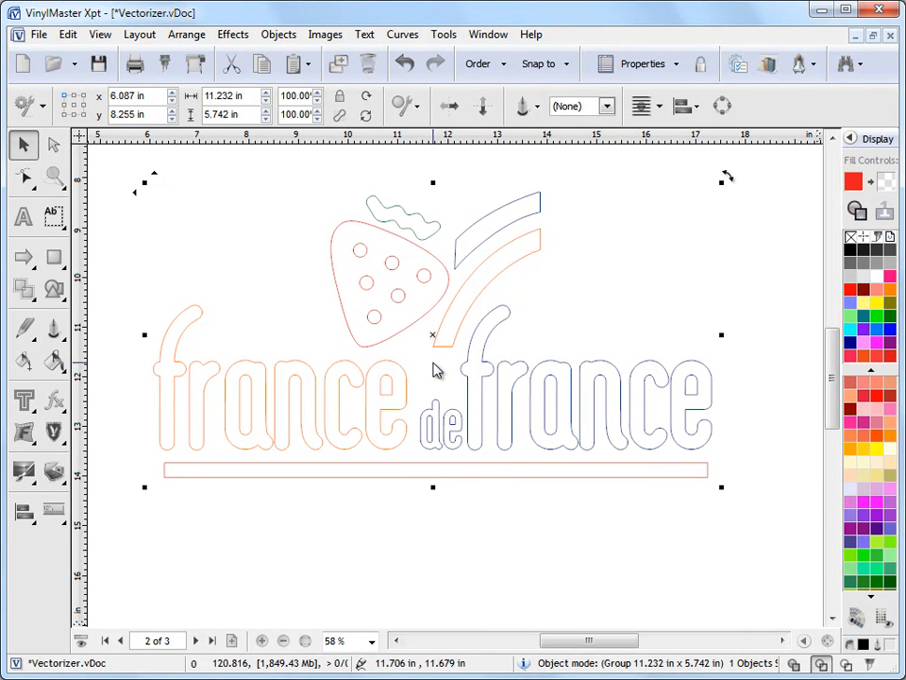
mouse_move(566, 463)
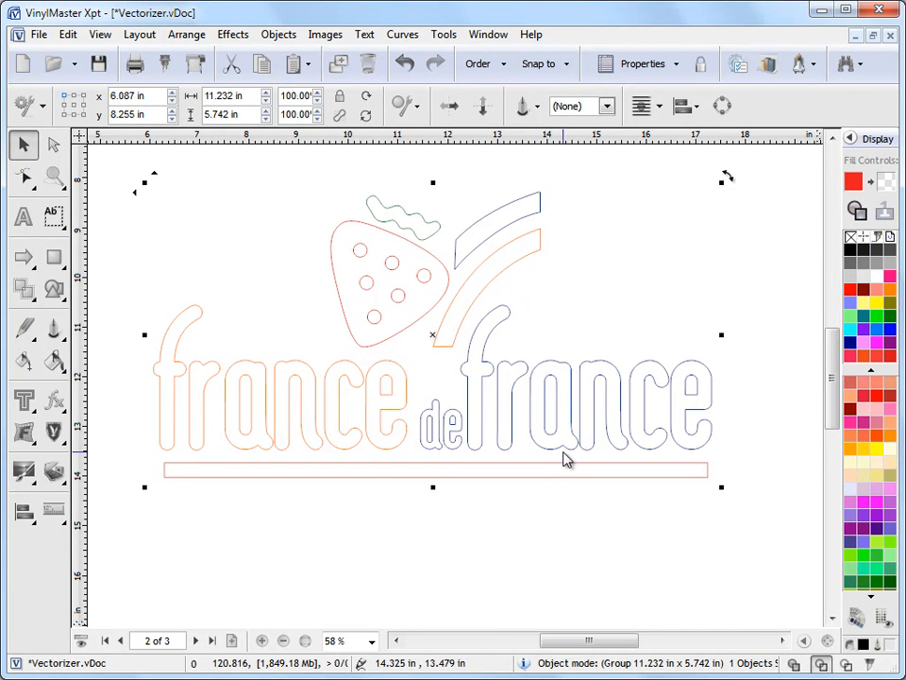
mouse_move(530, 416)
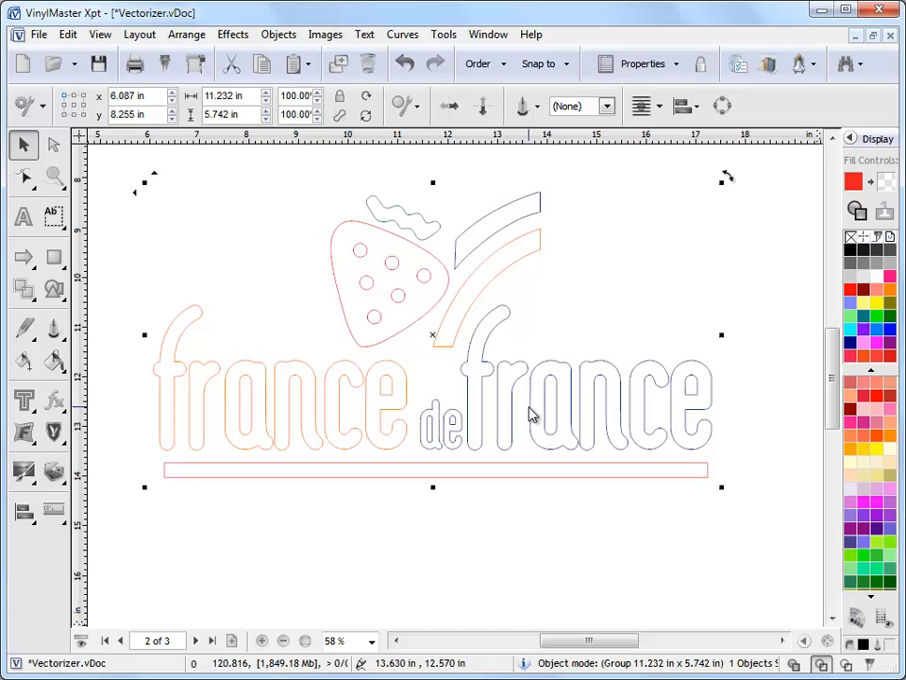
mouse_move(608, 489)
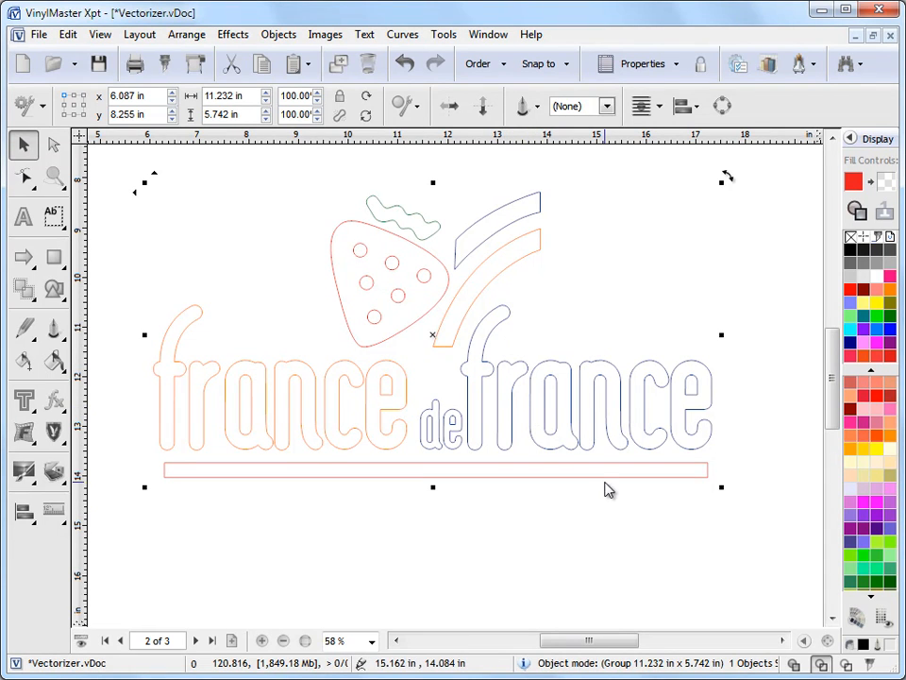
mouse_move(732, 555)
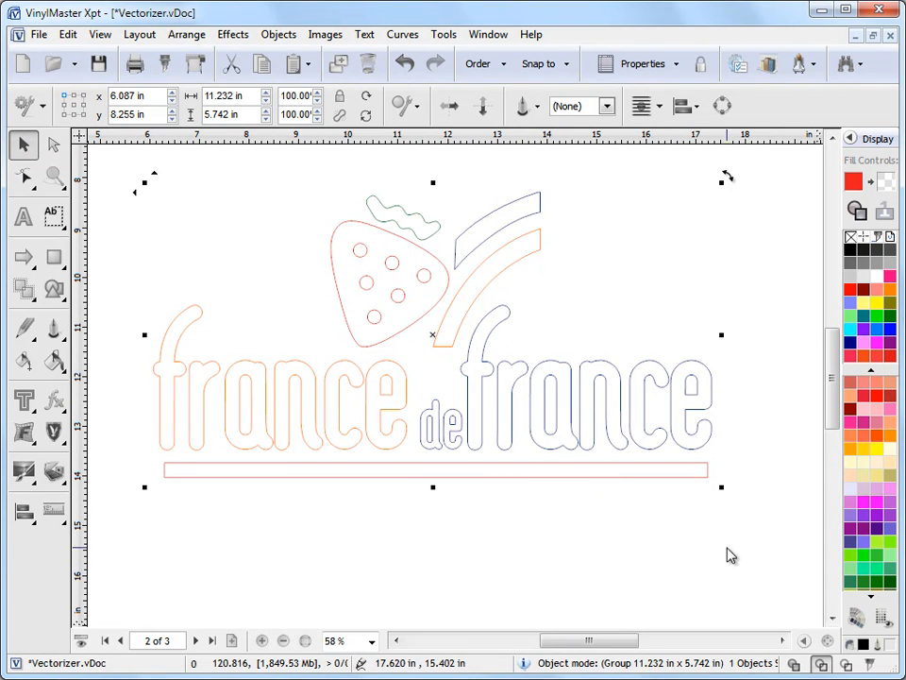
Send the outlined logo group to Cutfile Manager via Cut/Plot
left_click(164, 65)
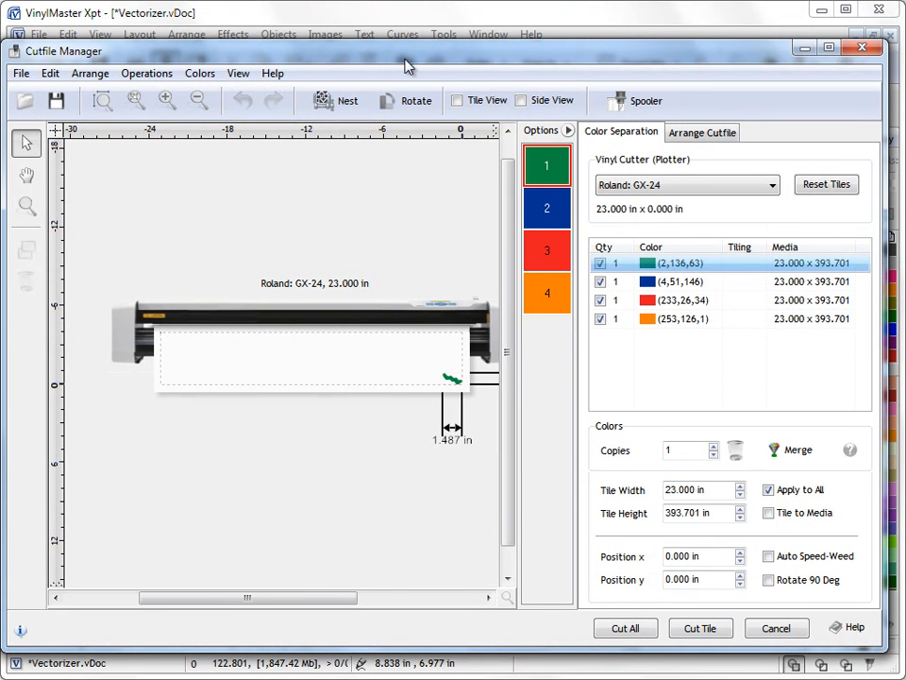
Preview the orange (253,126,1) layer's cut, then cancel without cutting
left_click(548, 206)
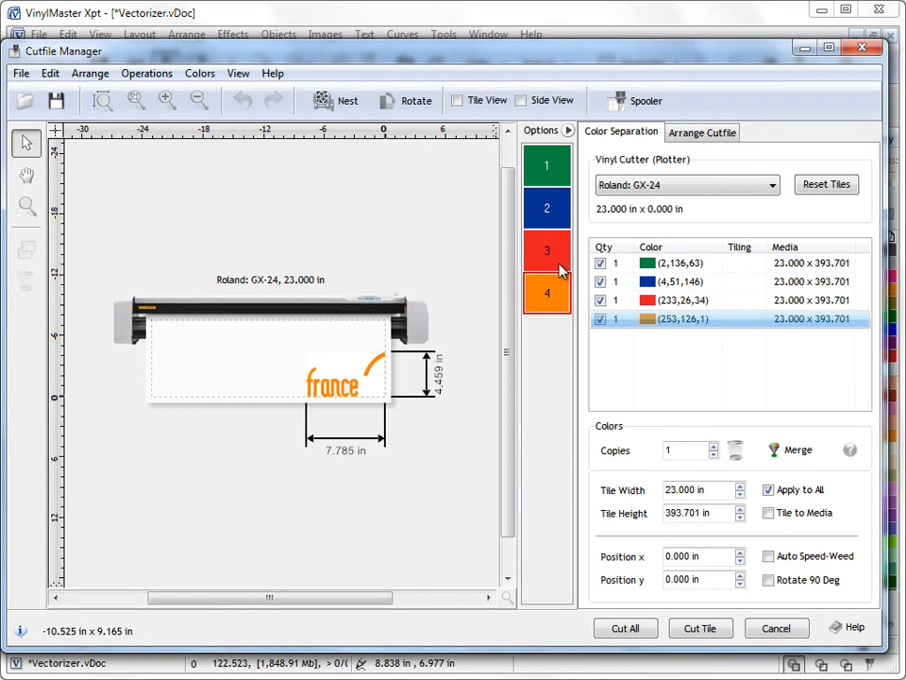
left_click(547, 166)
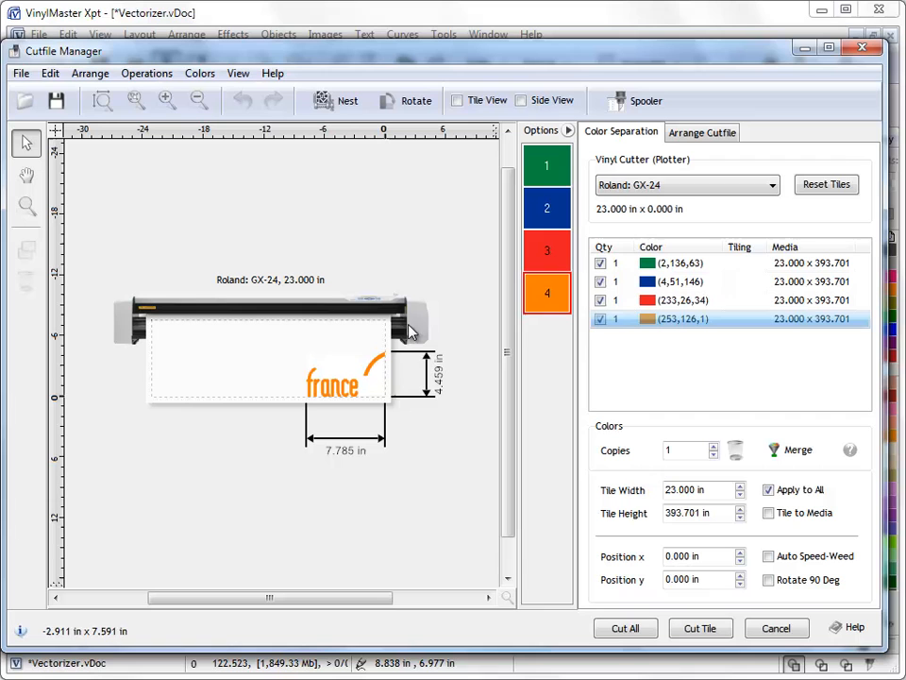
mouse_move(434, 387)
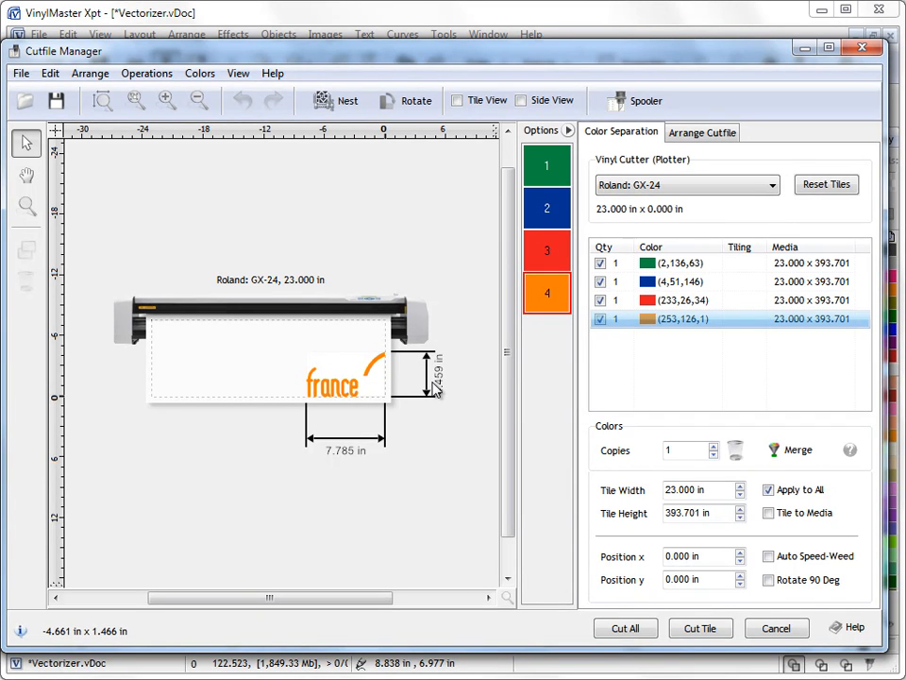
left_click(773, 627)
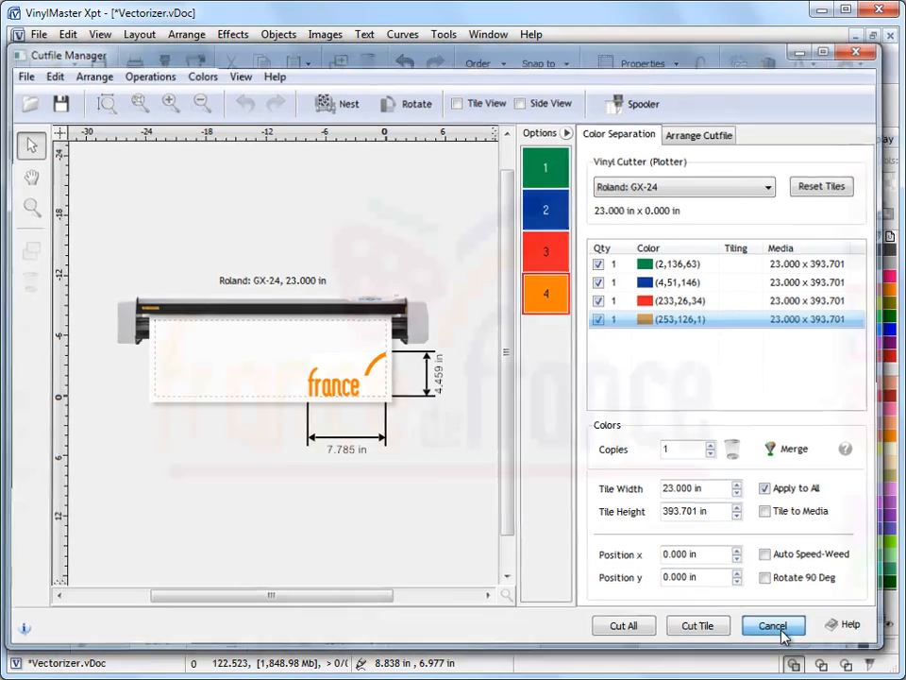
left_click(772, 627)
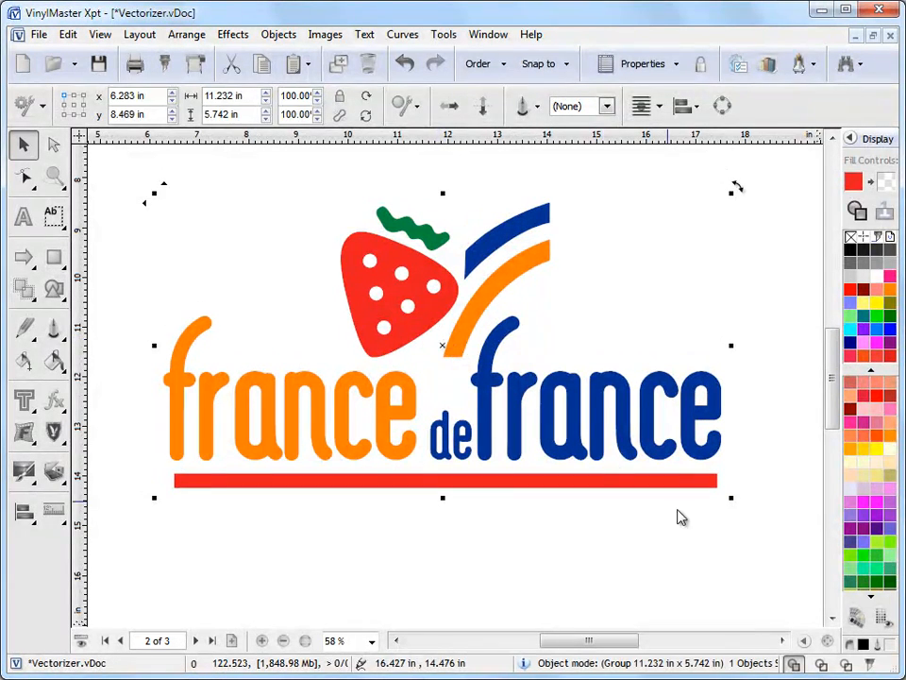
Deselect the logo to view the full sign blank
left_click(476, 330)
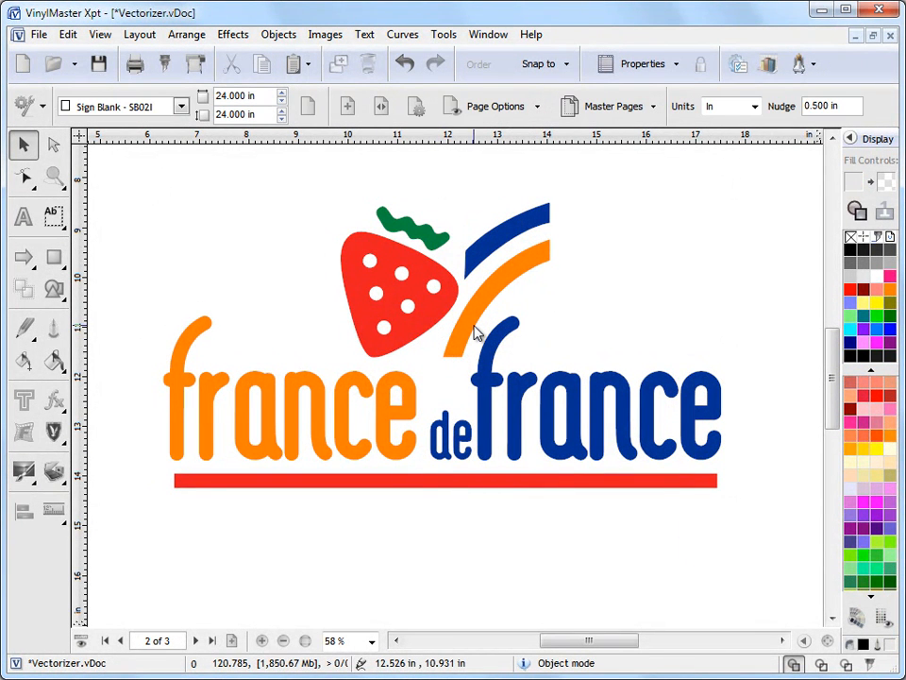
mouse_move(476, 329)
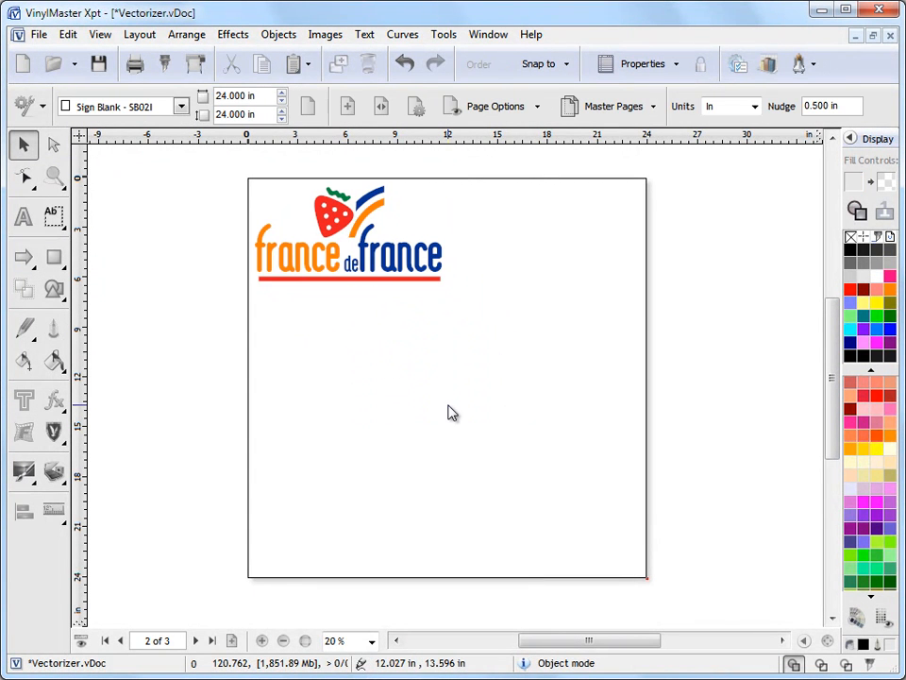
mouse_move(306, 353)
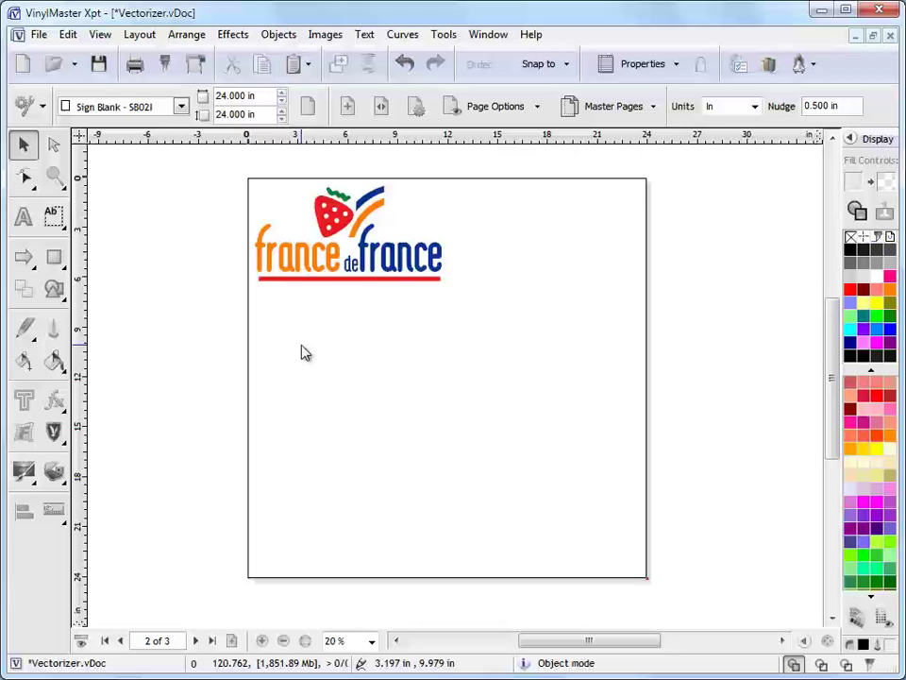
mouse_move(165, 248)
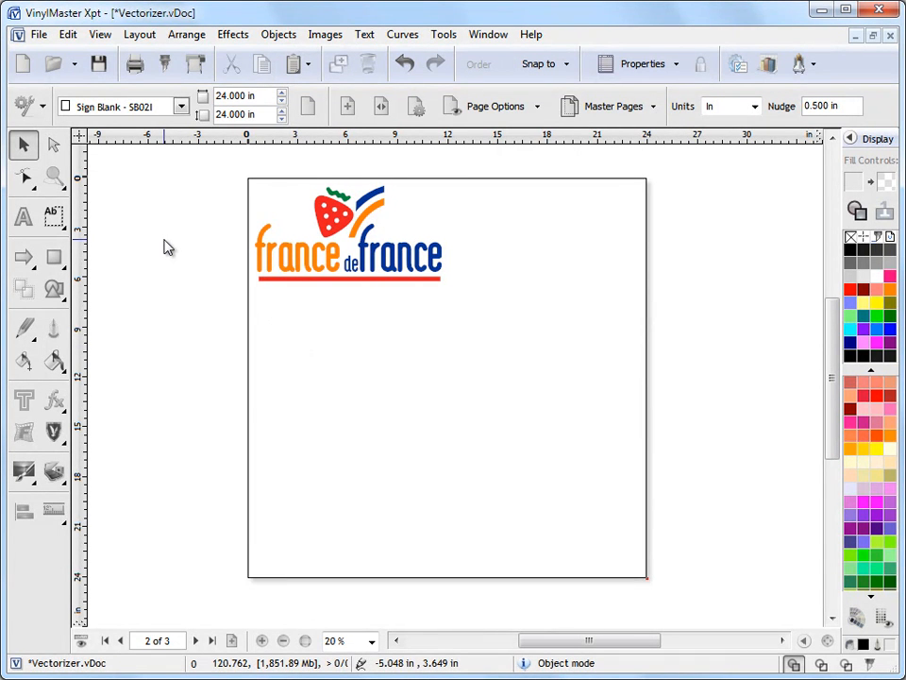
mouse_move(140, 159)
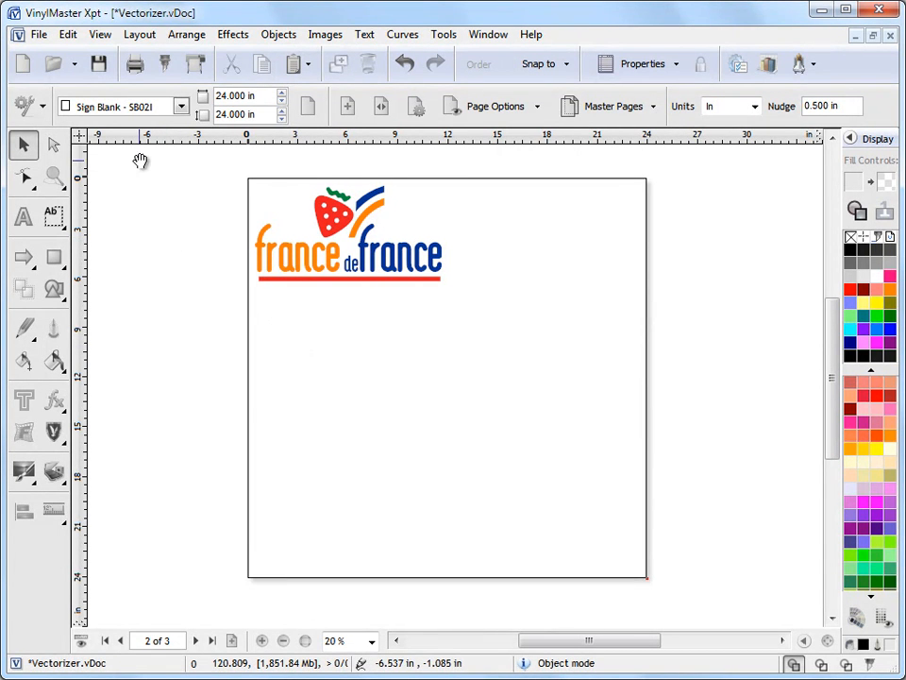
Start Acquire Image from the scanner with Custom Settings confirmed
left_click(39, 34)
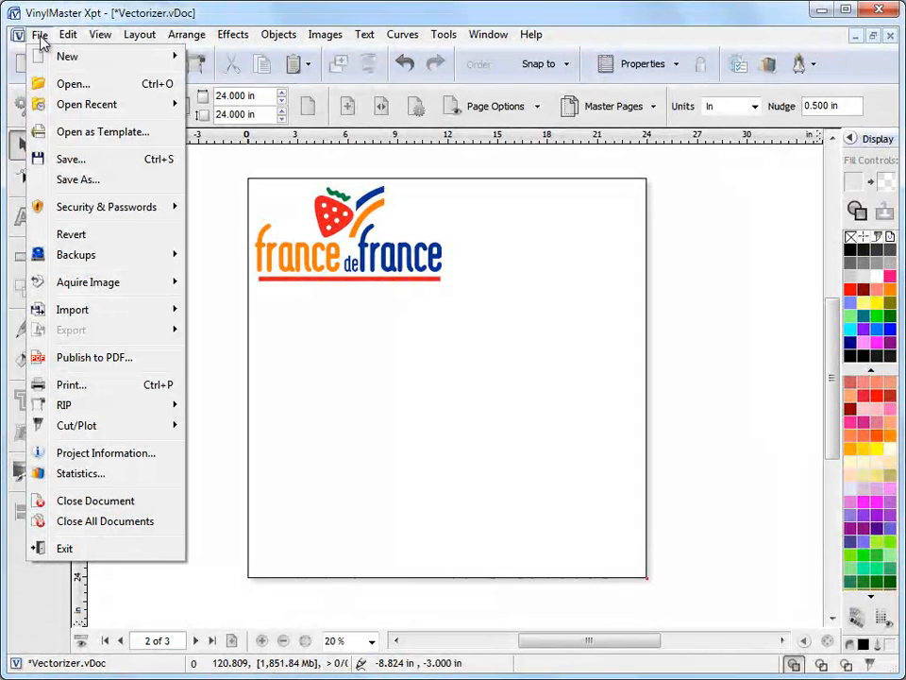
mouse_move(102, 132)
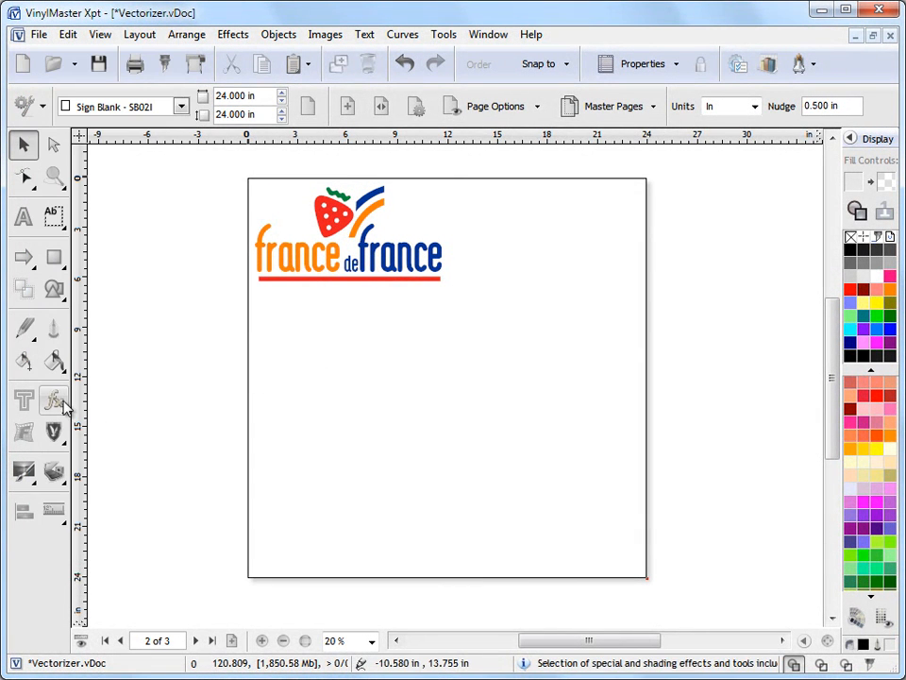
left_click(53, 472)
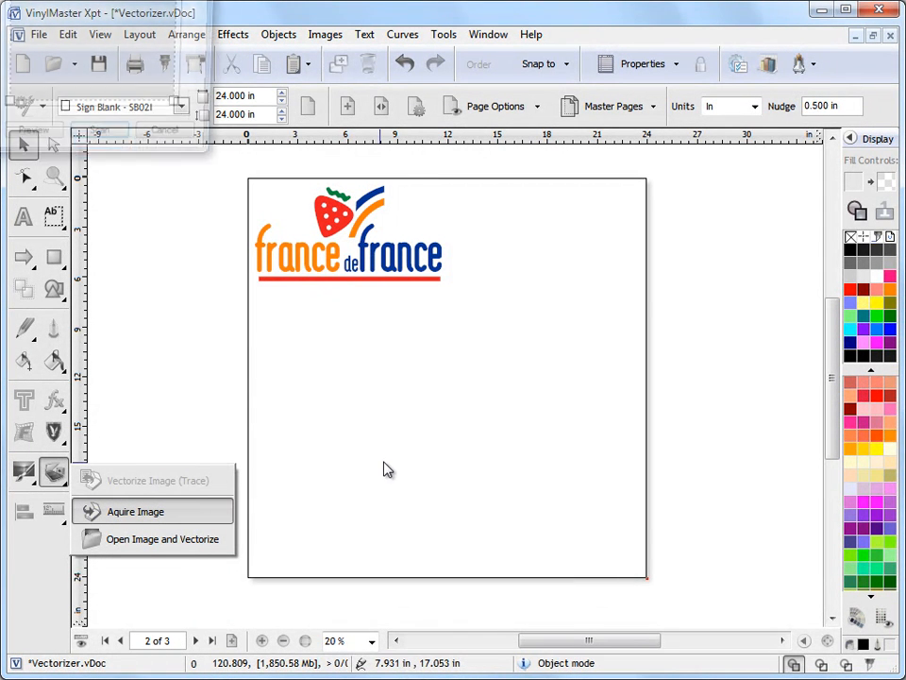
left_click(136, 510)
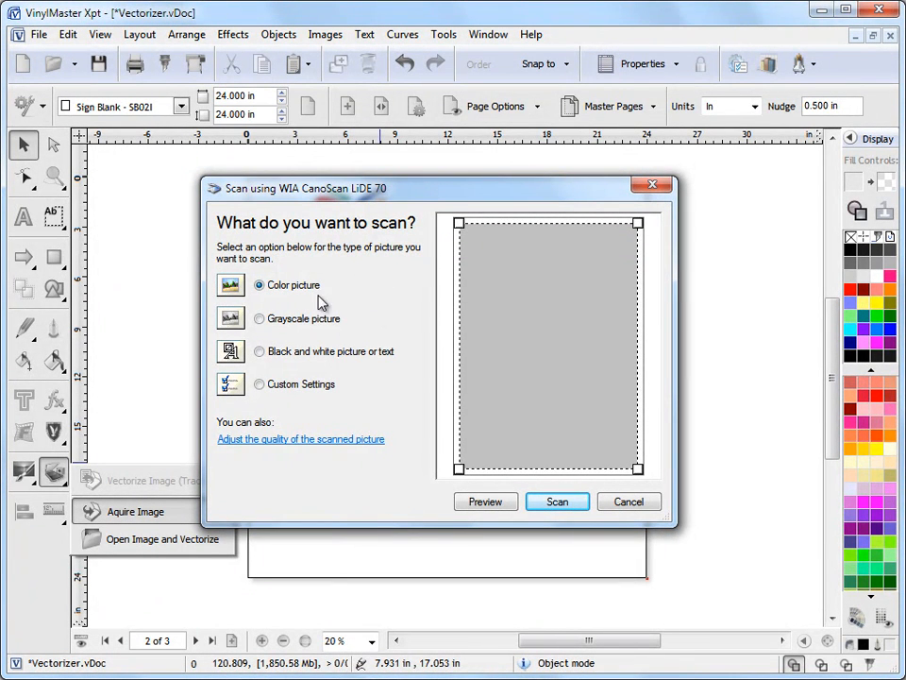
left_click(302, 438)
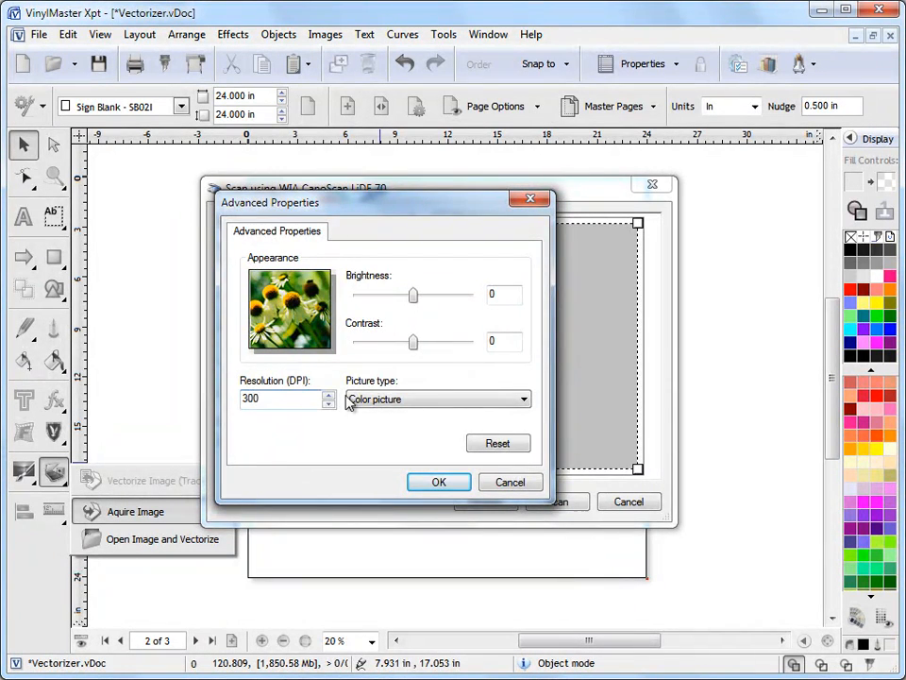
left_click(438, 481)
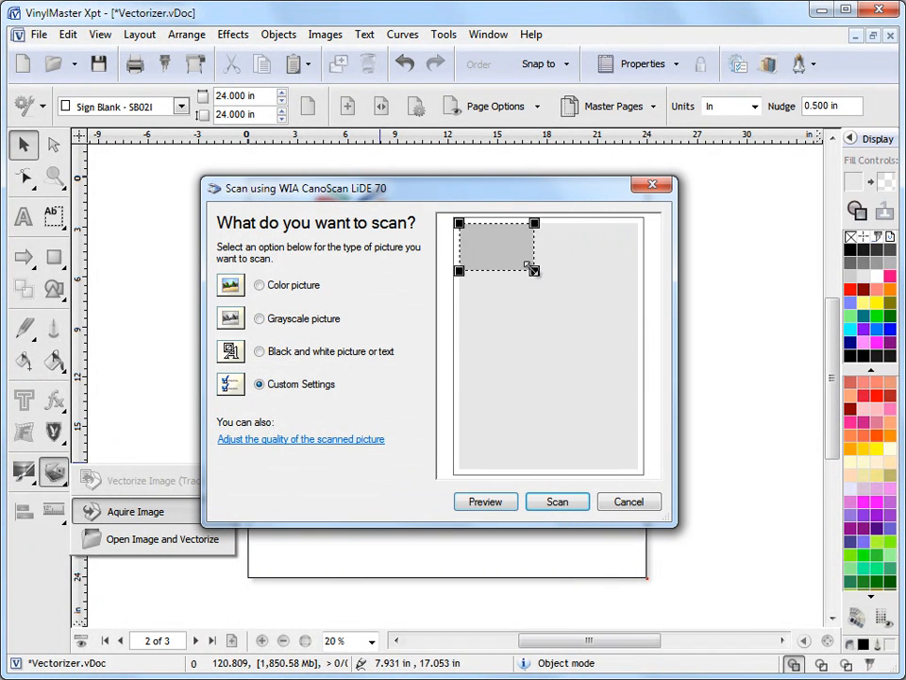
Limit the scan area to the Citi logo corner and scan it onto the page
left_click_drag(533, 272, 513, 265)
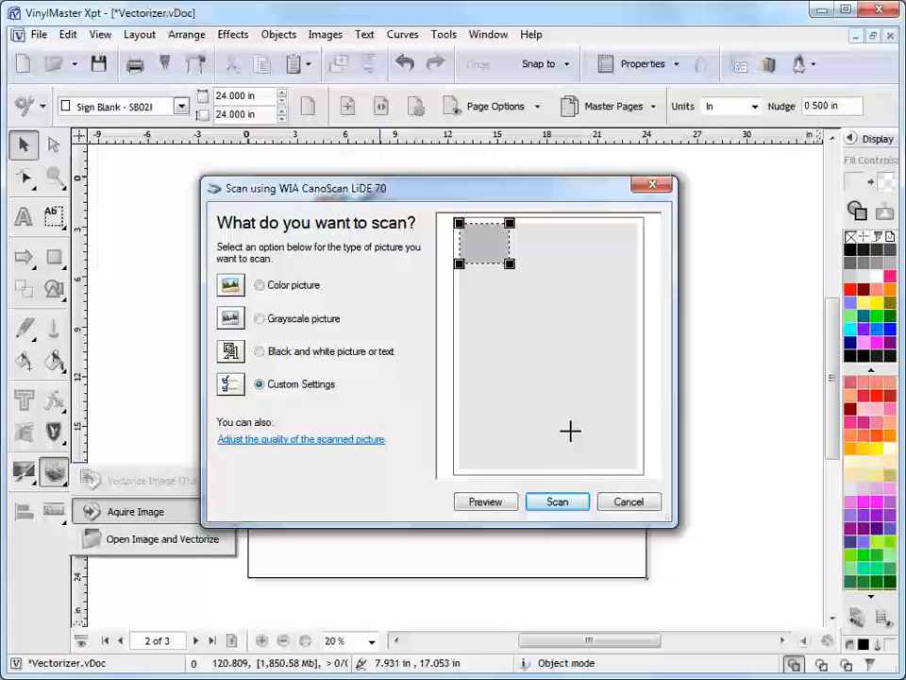
left_click(557, 502)
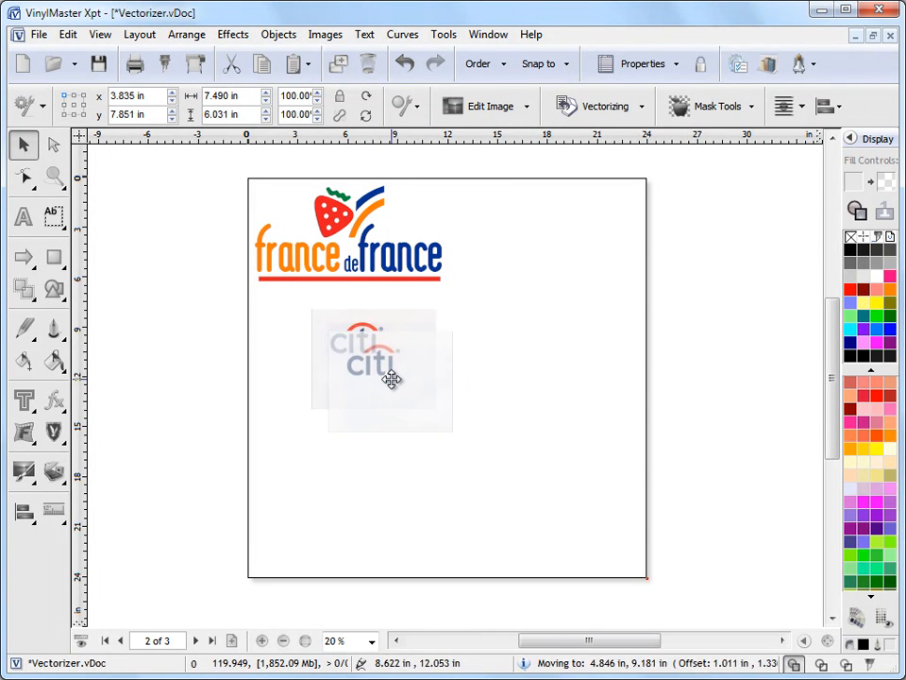
Crop the scan in the Image Editor to frame just the Citi logo (105, 69, 330, 312) and accept
left_click(325, 34)
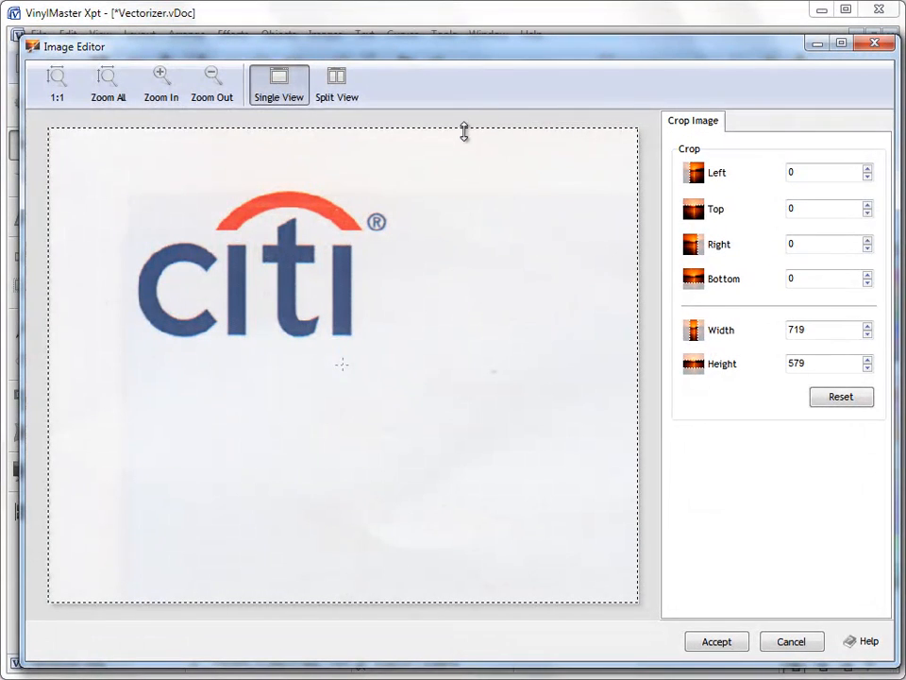
left_click_drag(463, 128, 463, 185)
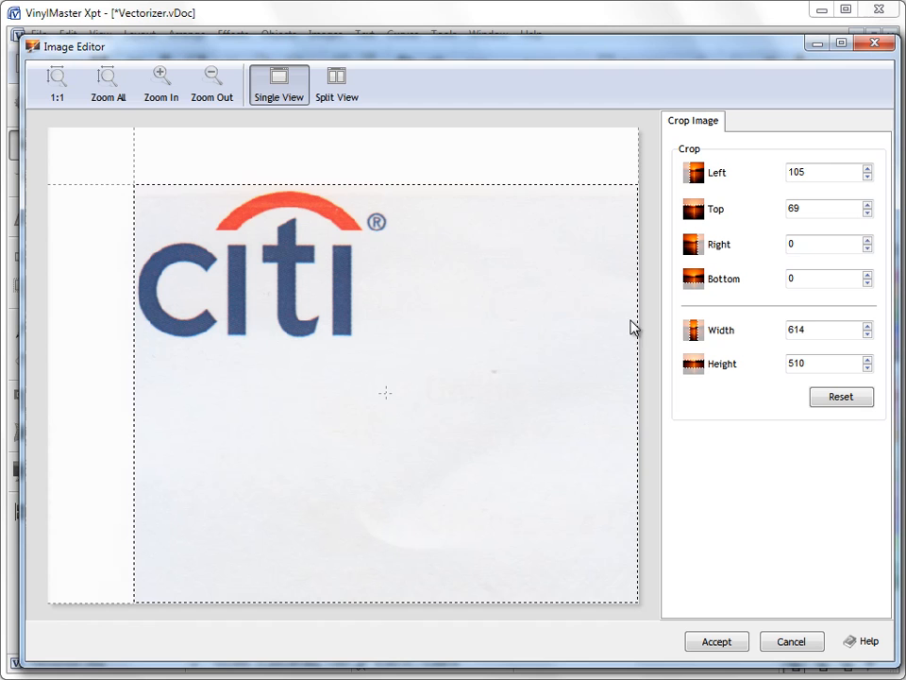
left_click_drag(639, 313, 367, 313)
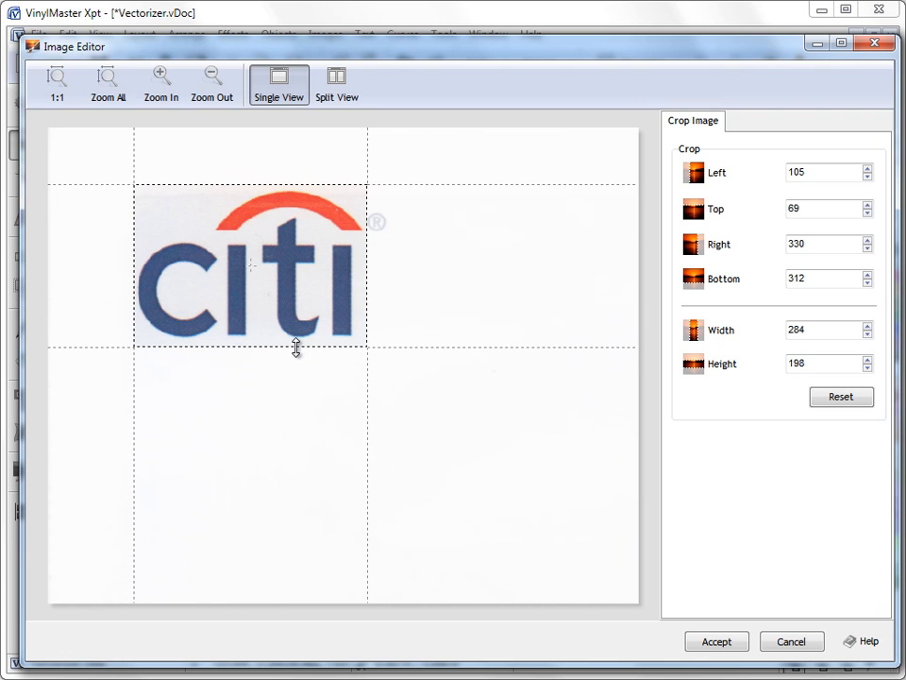
mouse_move(313, 284)
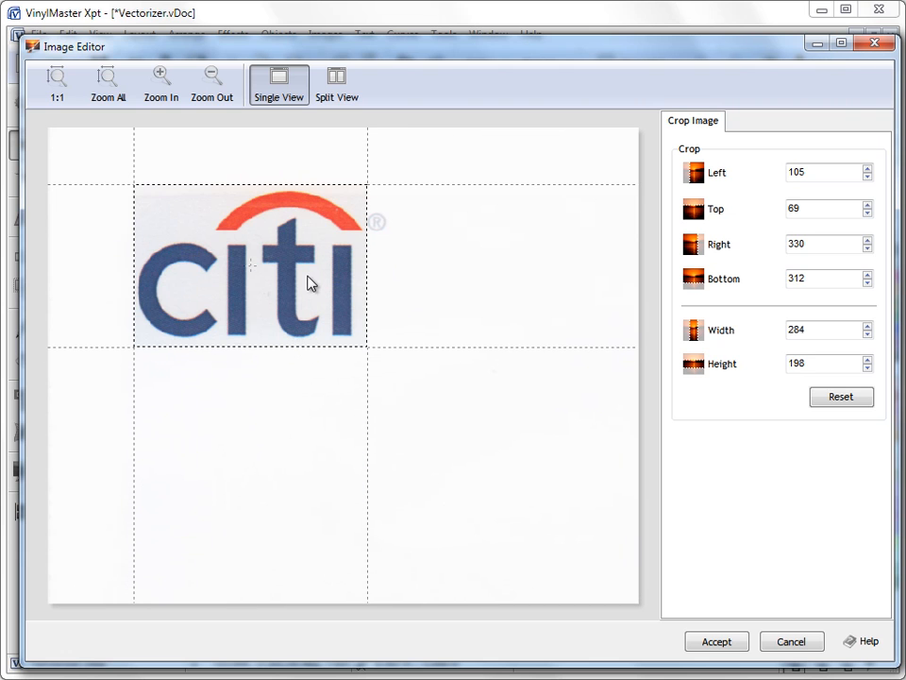
mouse_move(287, 223)
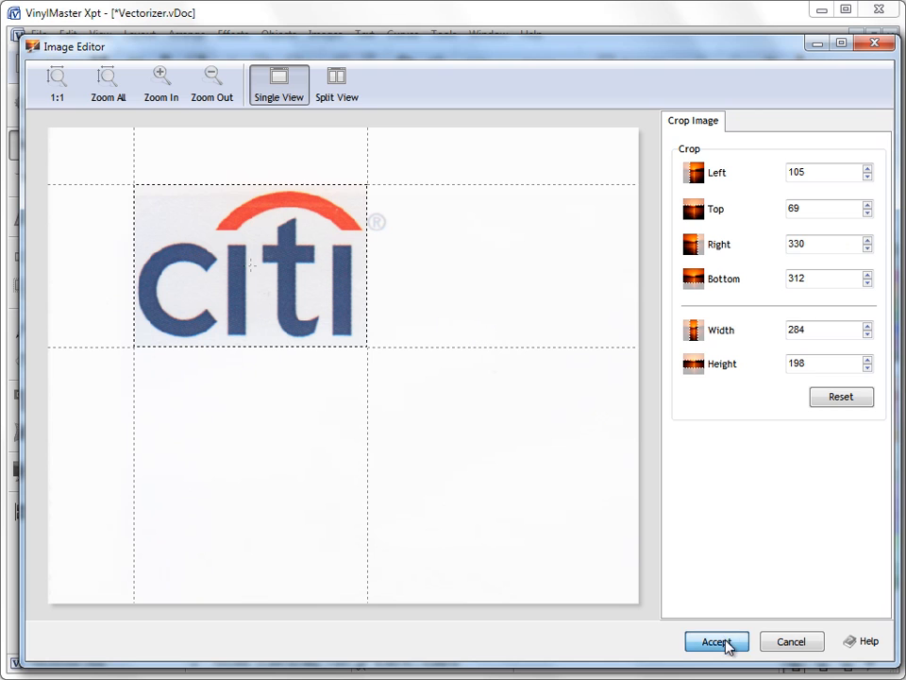
left_click(717, 642)
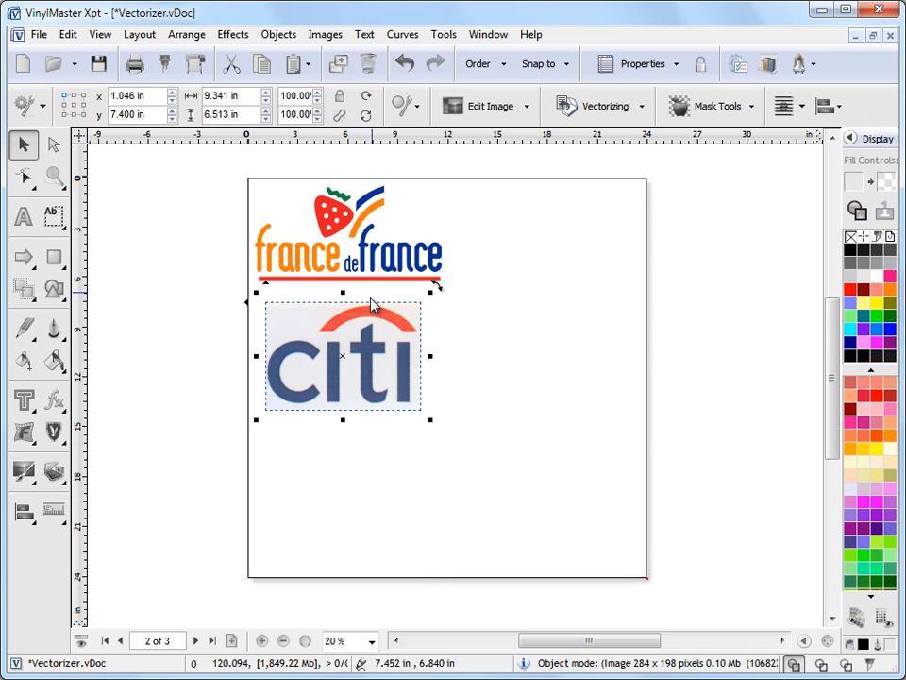
Start Vectorize (Trace) on the cropped Citi scan and exclude the pale grey swatch from tracing
left_click(640, 106)
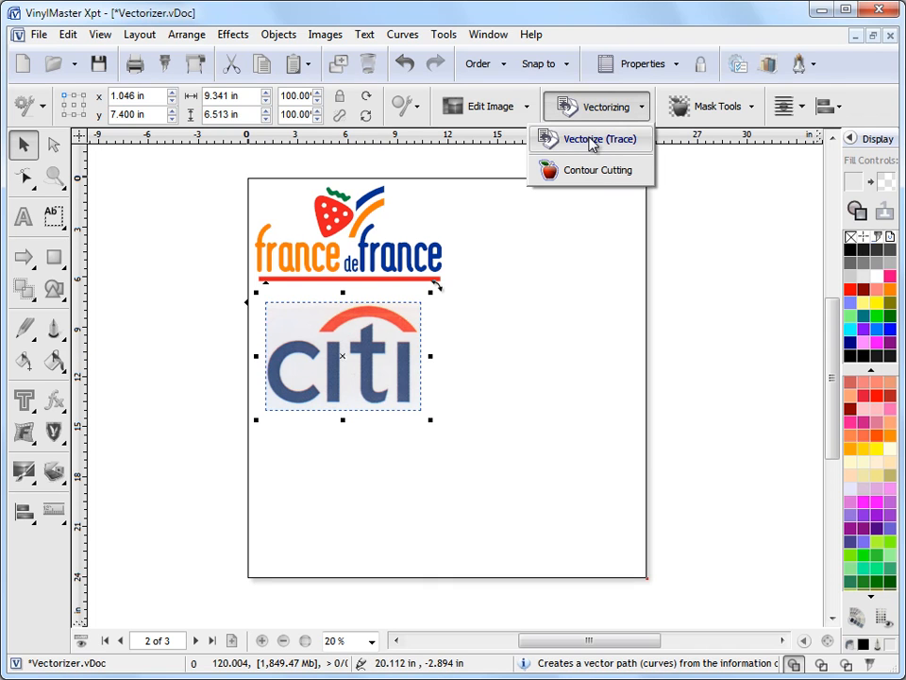
left_click(600, 139)
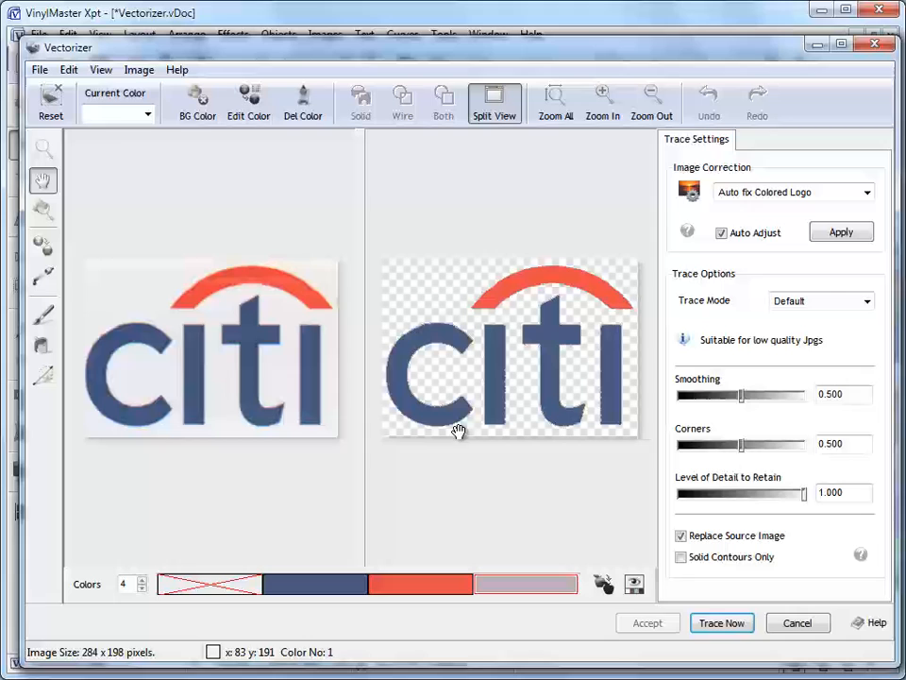
mouse_move(261, 280)
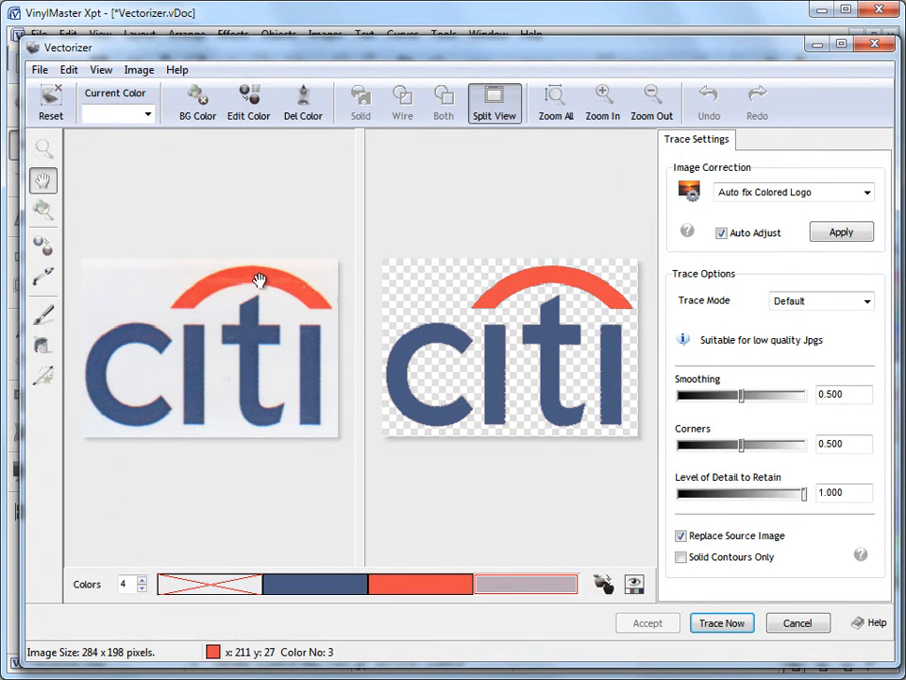
mouse_move(487, 350)
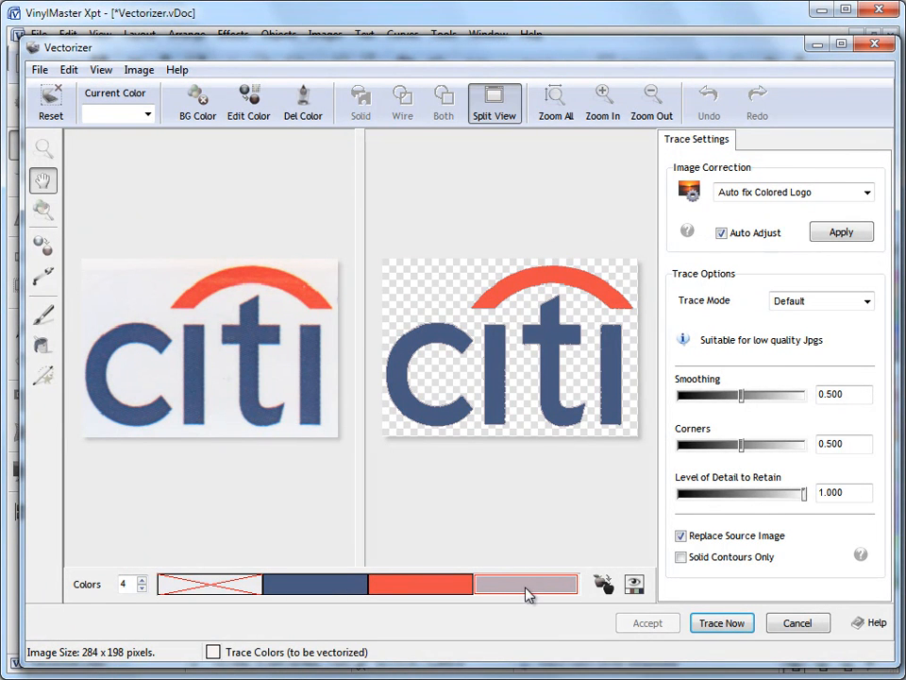
left_click(527, 584)
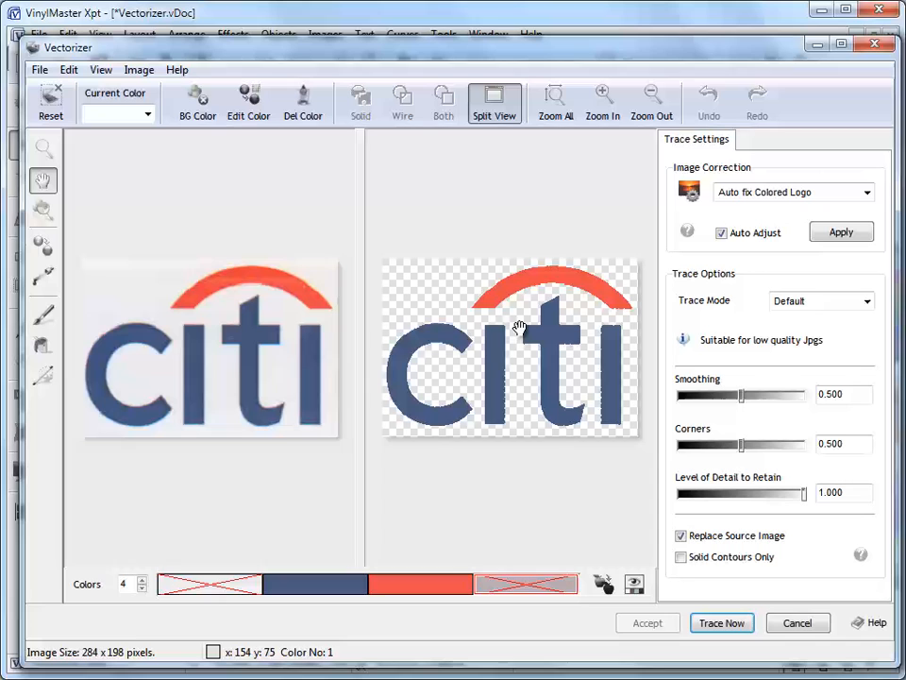
mouse_move(540, 474)
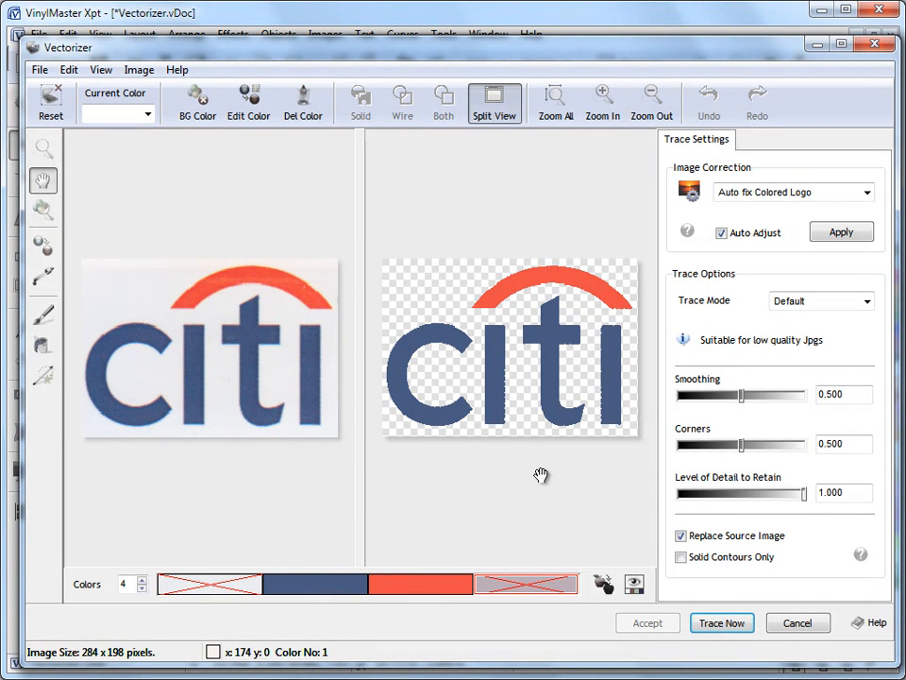
mouse_move(489, 367)
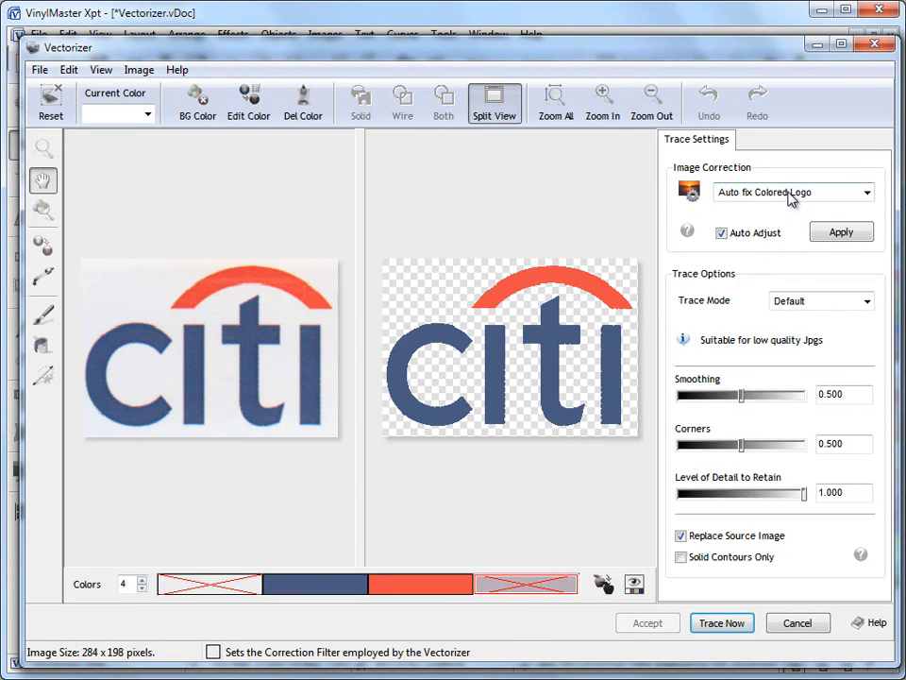
Use Add Detail correction without Auto Adjust, smoothing 0.397, corners 0.624, and preview Solid
left_click(865, 192)
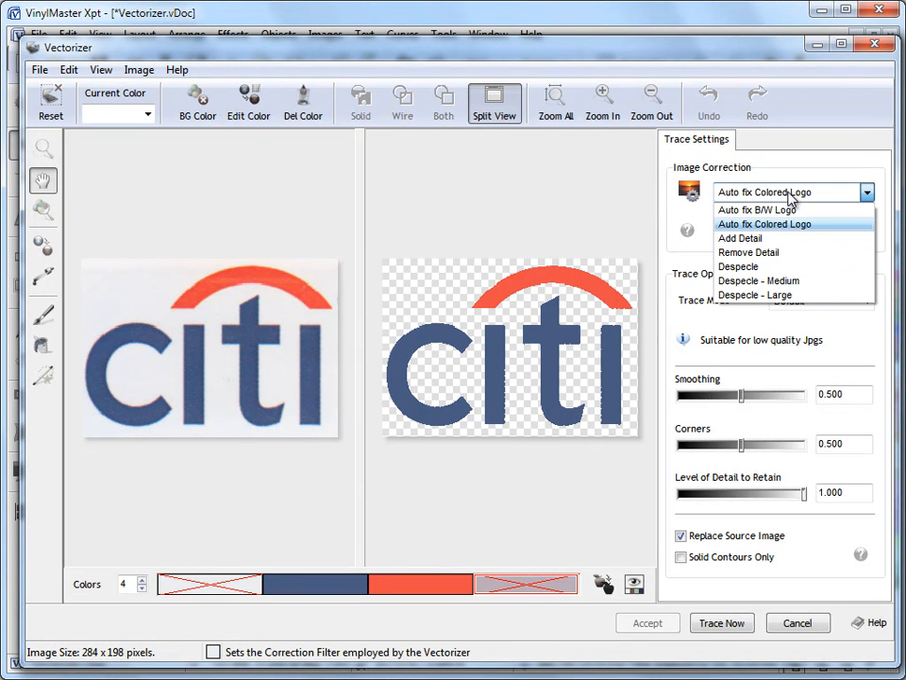
mouse_move(745, 238)
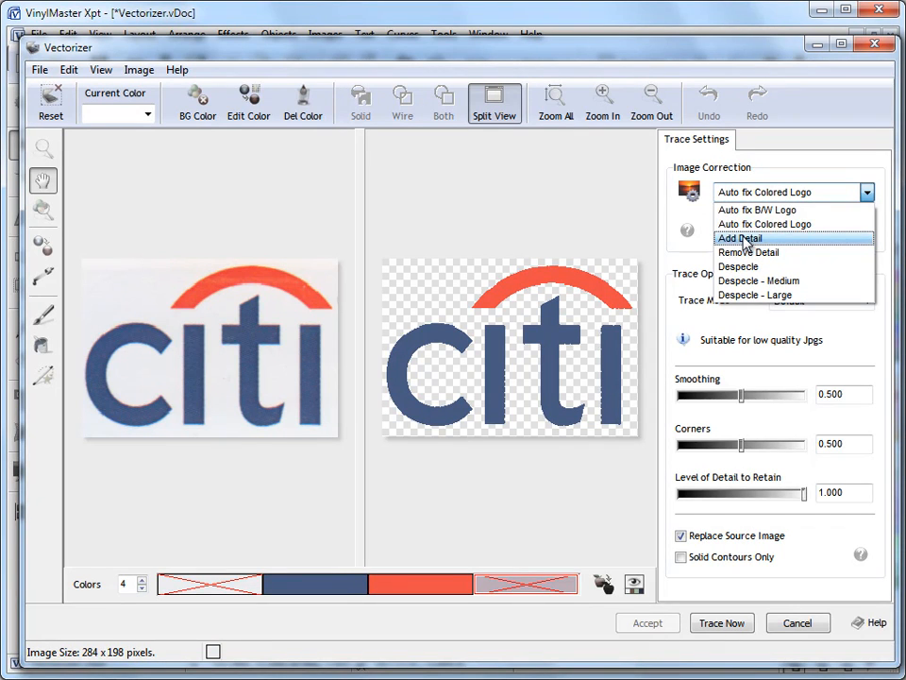
left_click(740, 238)
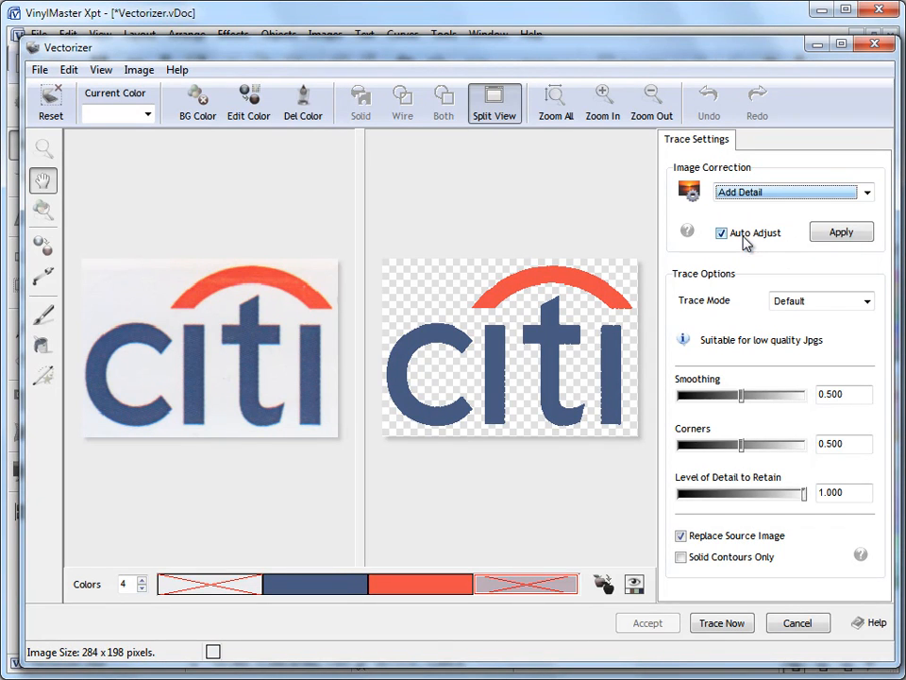
left_click(721, 234)
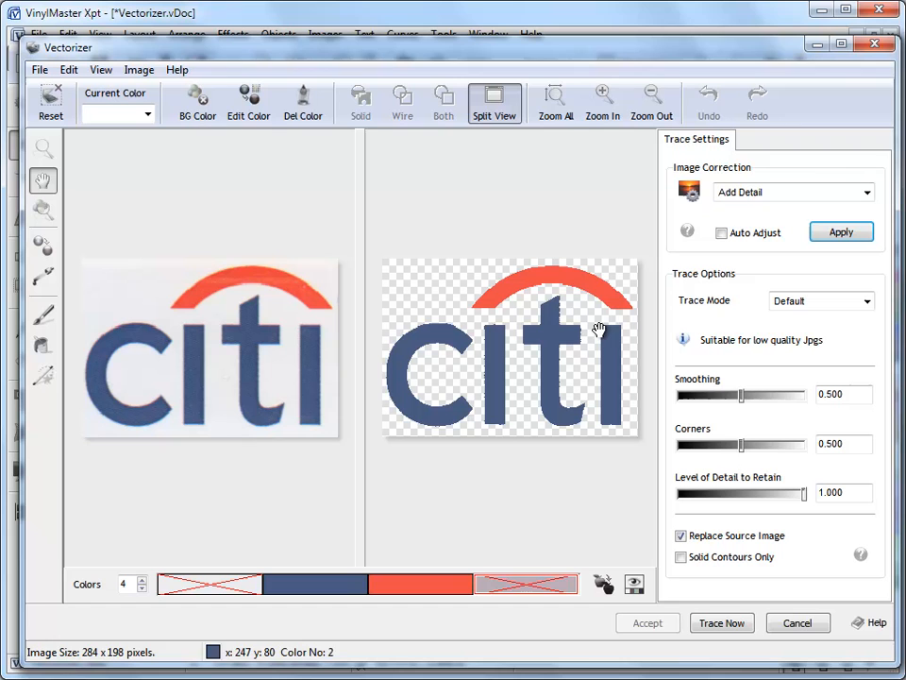
mouse_move(478, 451)
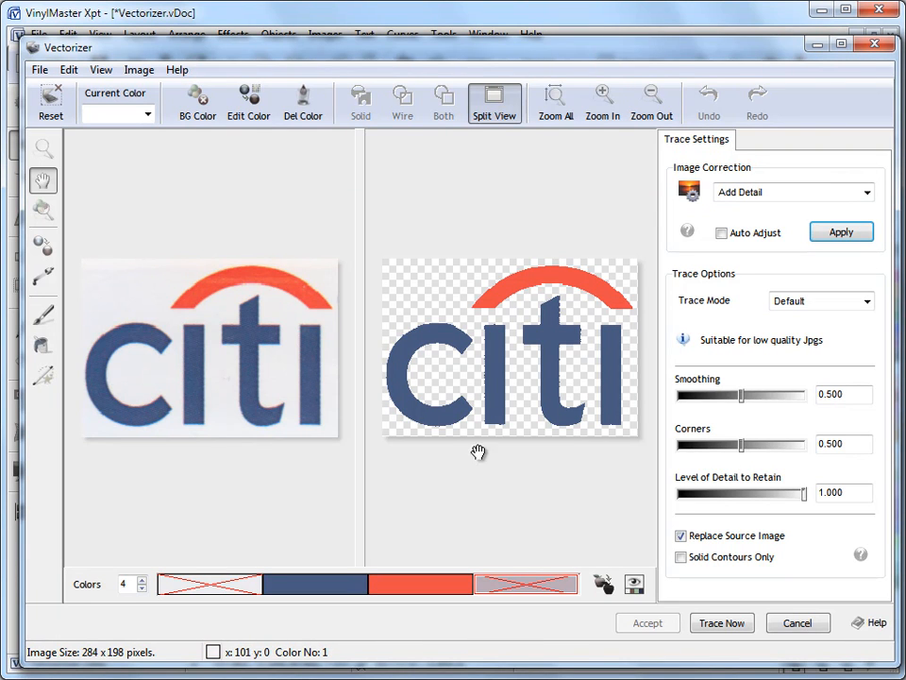
mouse_move(767, 472)
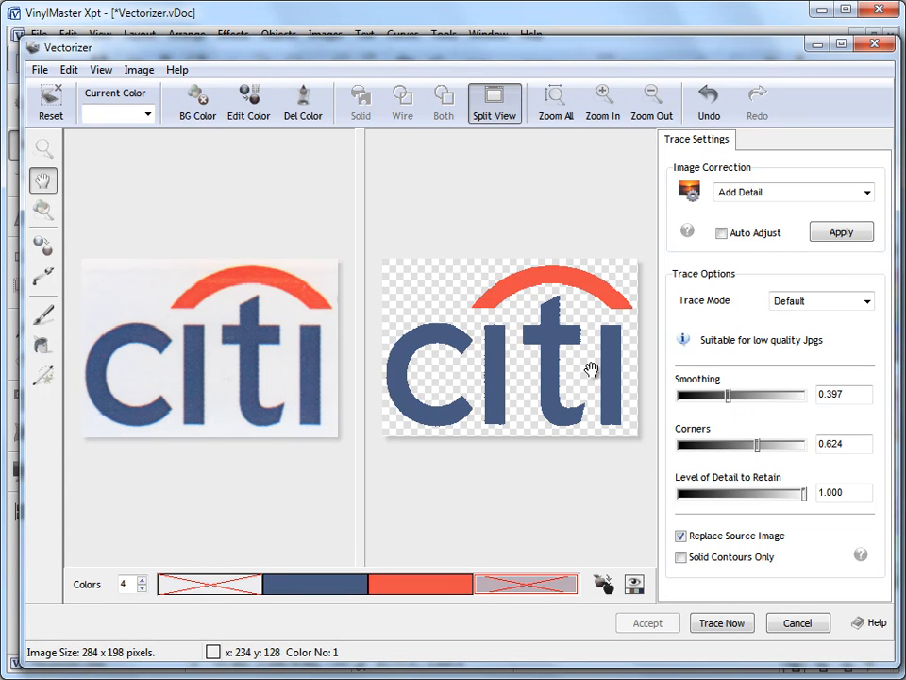
left_click(359, 98)
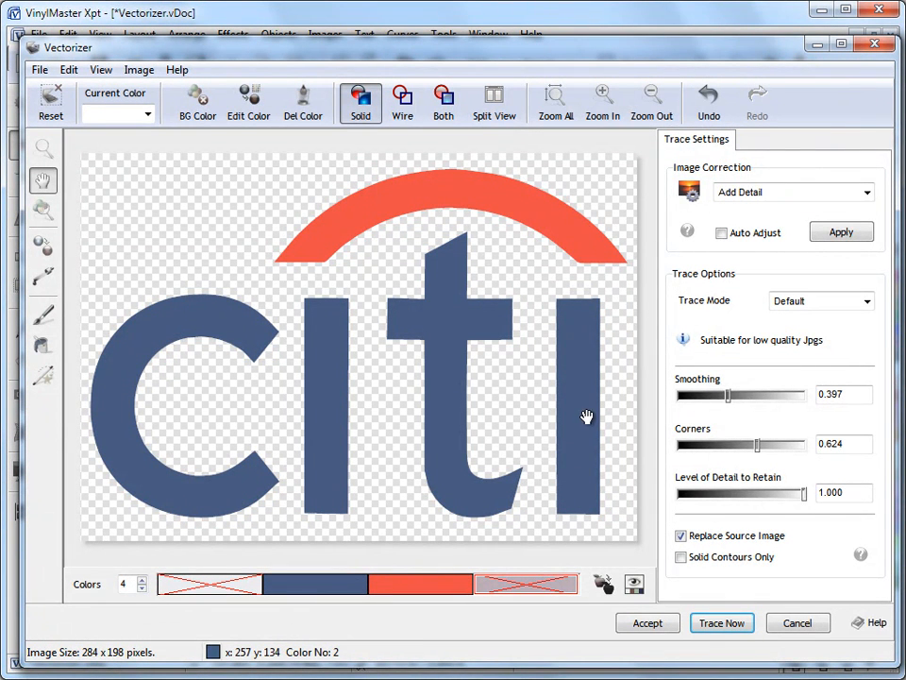
mouse_move(331, 295)
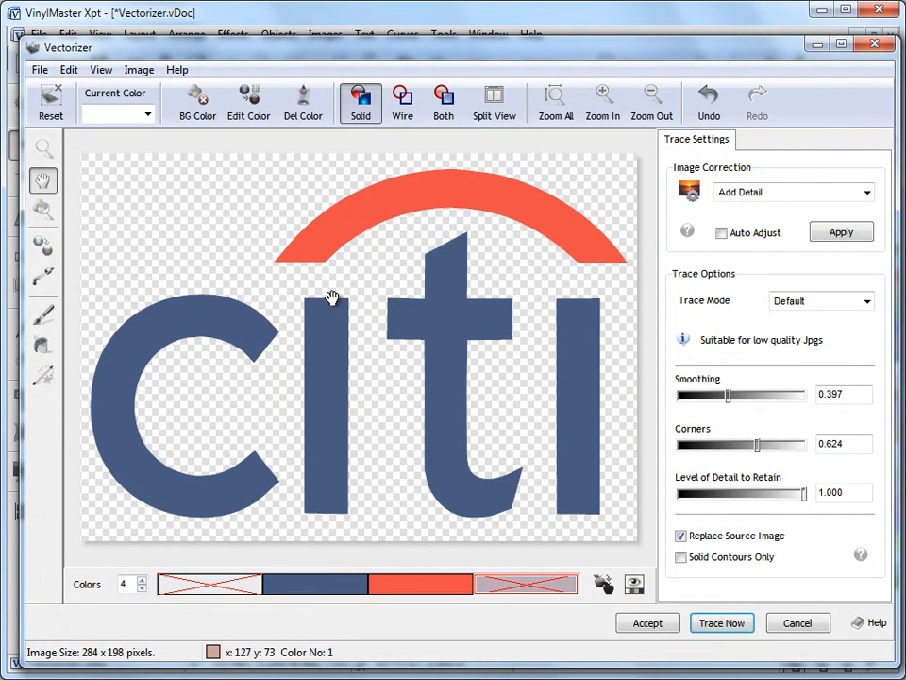
mouse_move(630, 264)
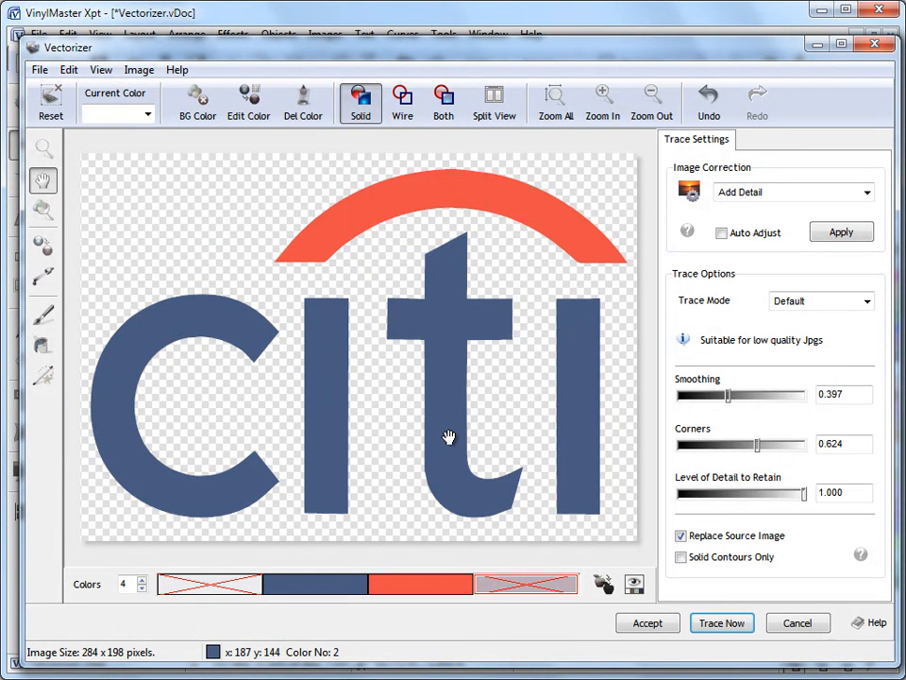
mouse_move(615, 632)
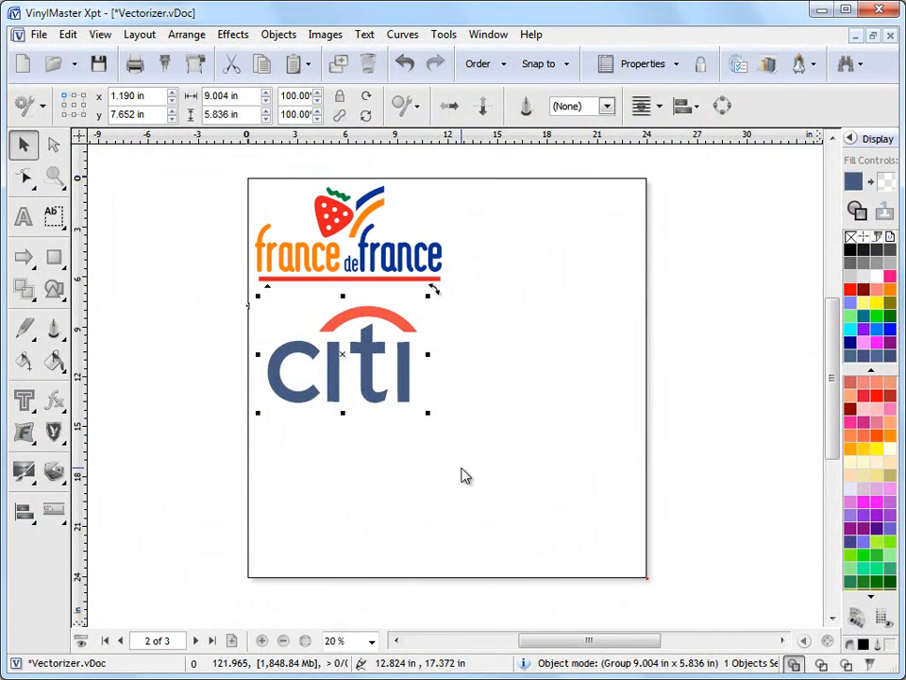
Nudge the traced Citi logo slightly lower and bring up its cutting preview in Cutfile Manager
left_click_drag(344, 355, 340, 368)
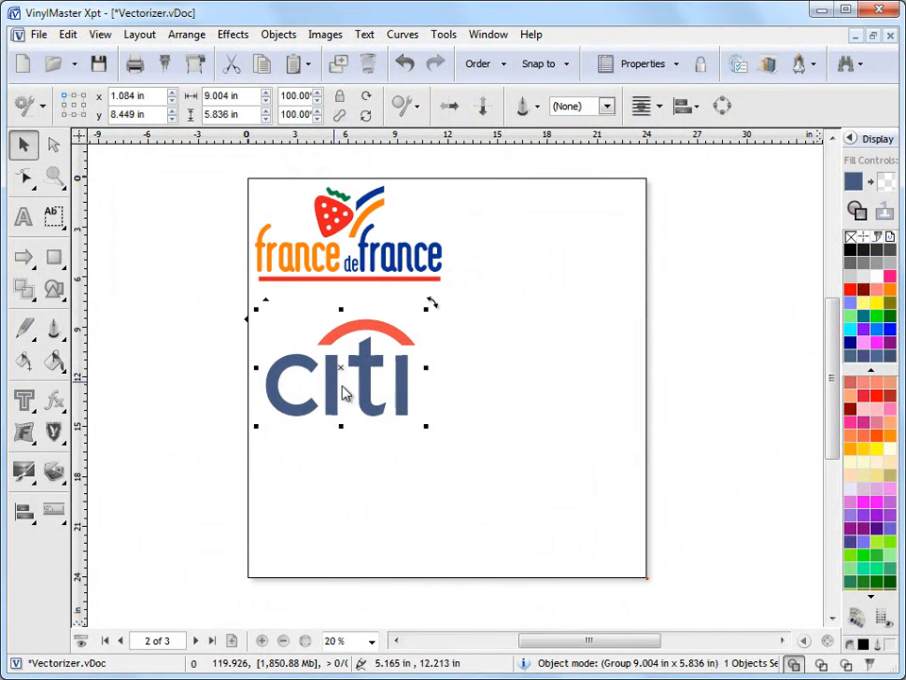
left_click(797, 663)
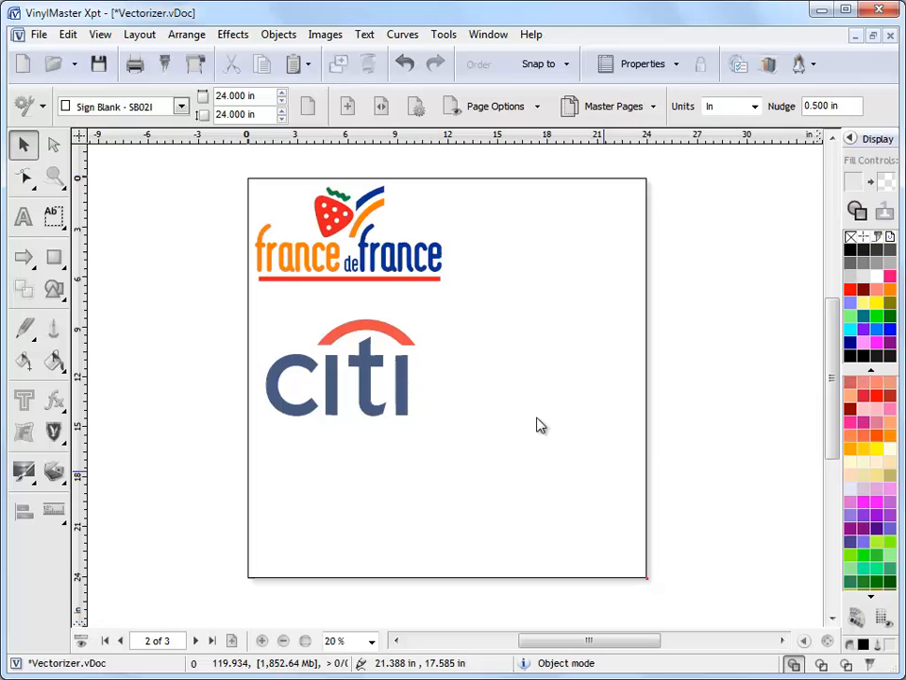
left_click(340, 368)
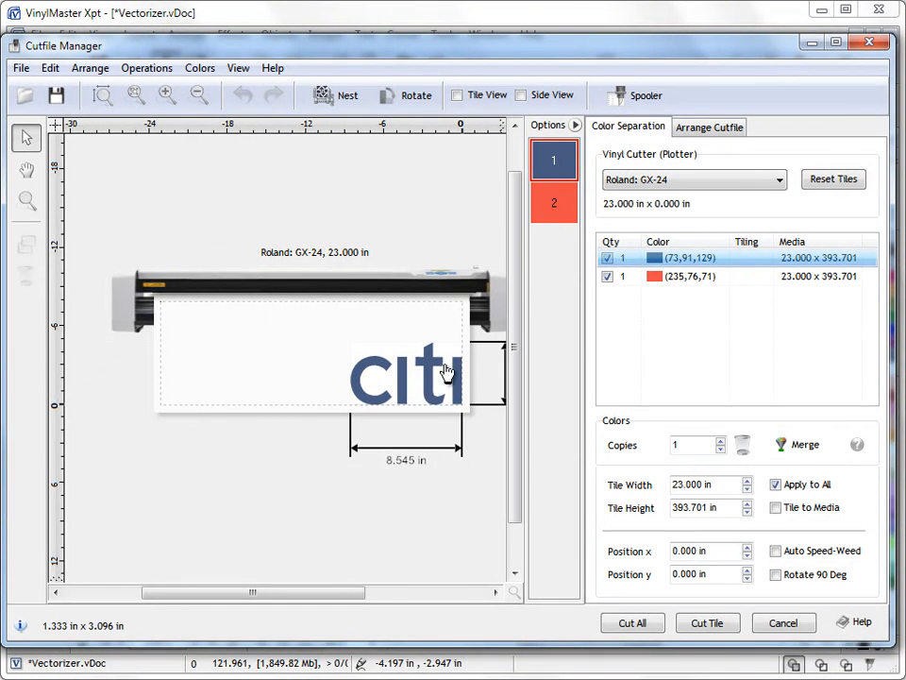
Cancel Cutfile Manager and shift the Citi logo a little down and right, then deselect
left_click(555, 202)
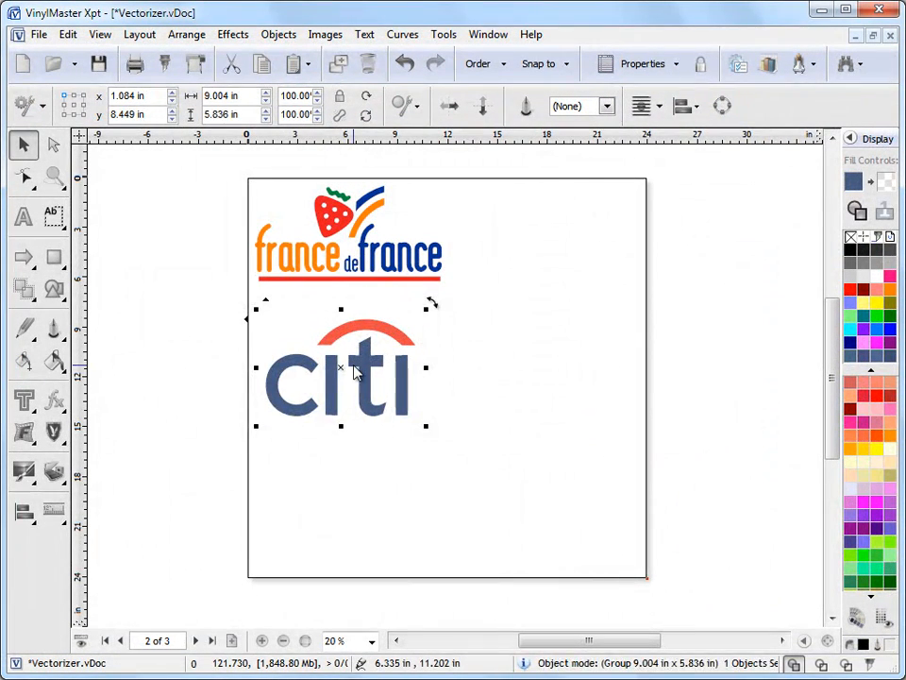
left_click_drag(355, 368, 344, 378)
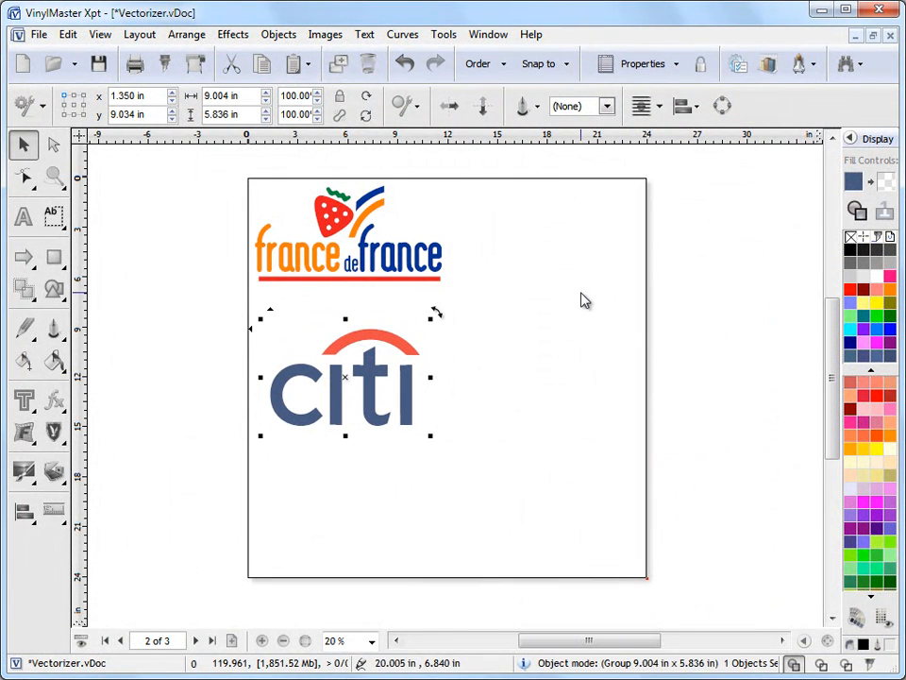
left_click(544, 328)
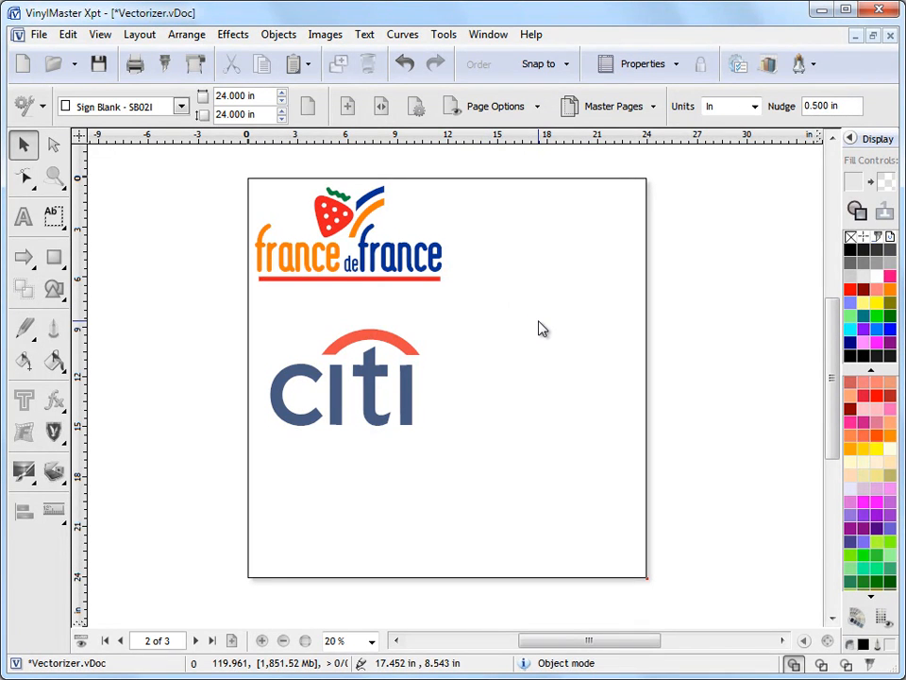
mouse_move(586, 306)
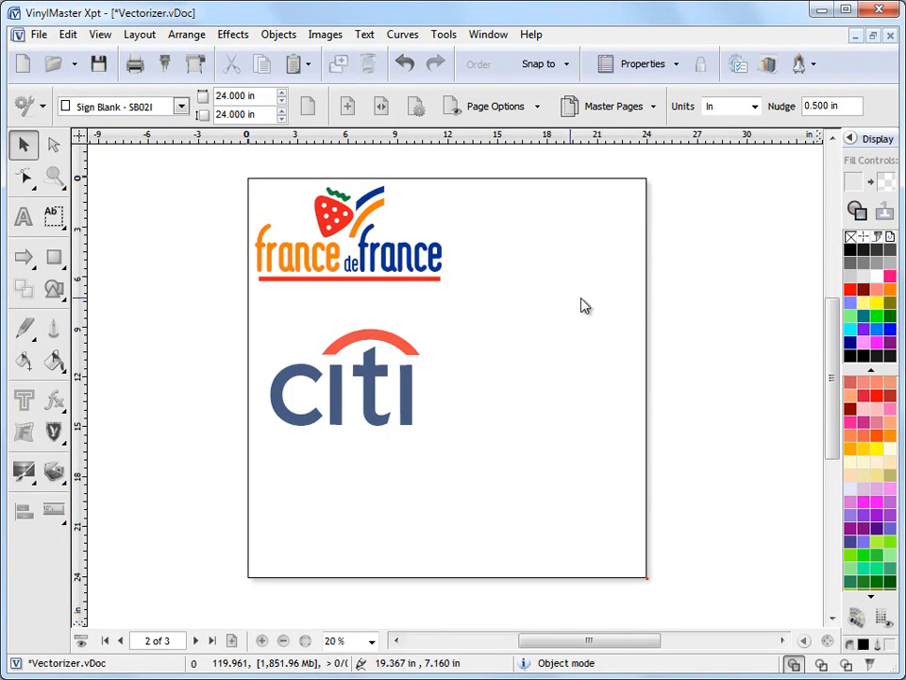